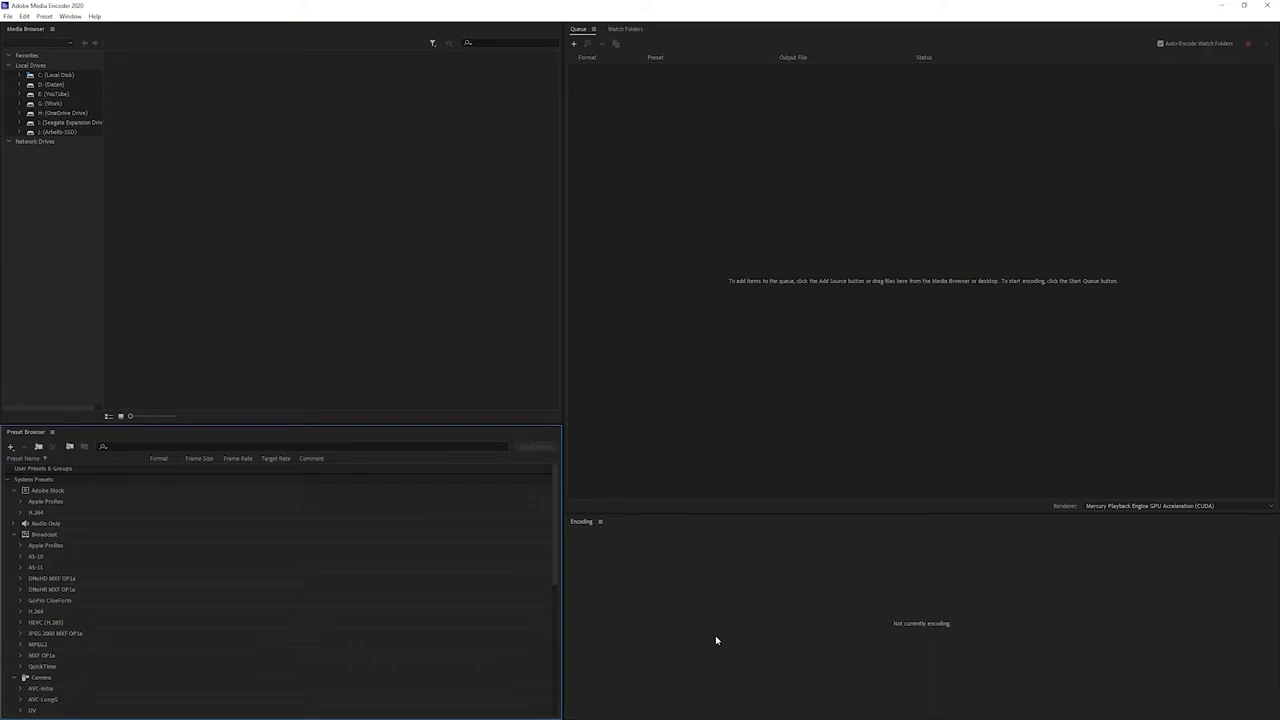
mouse_move(708, 640)
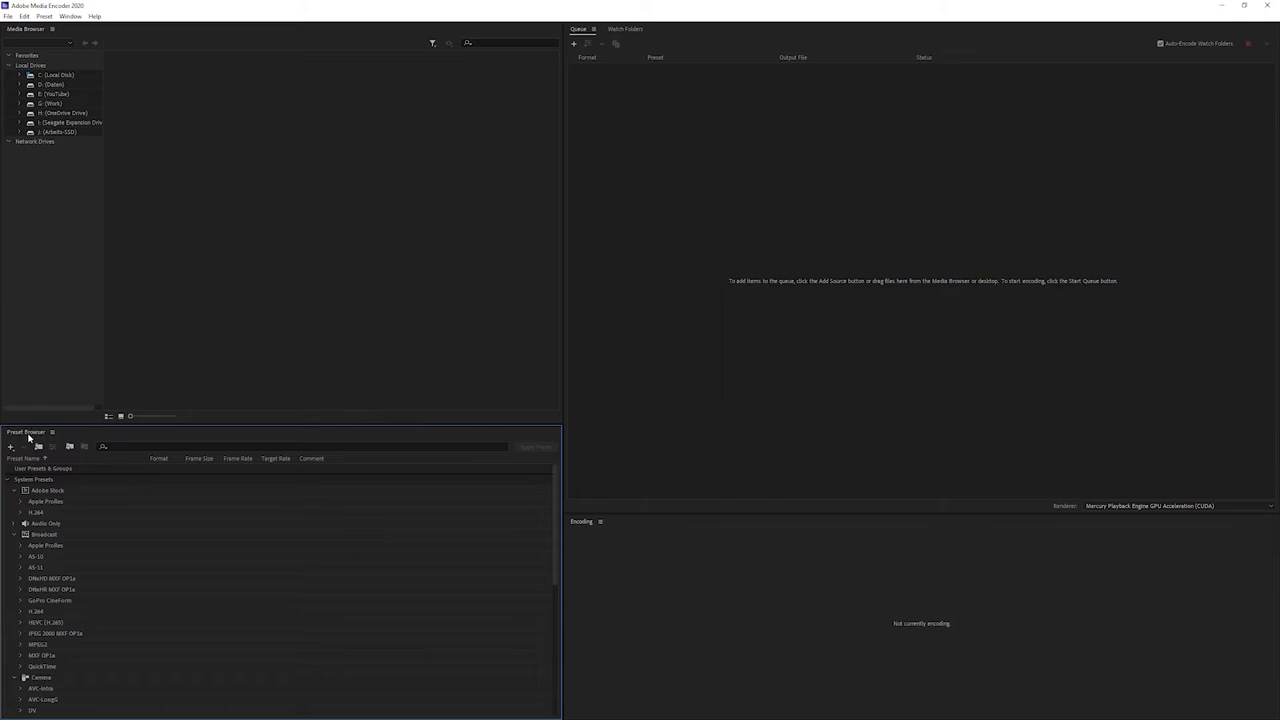
mouse_move(88, 168)
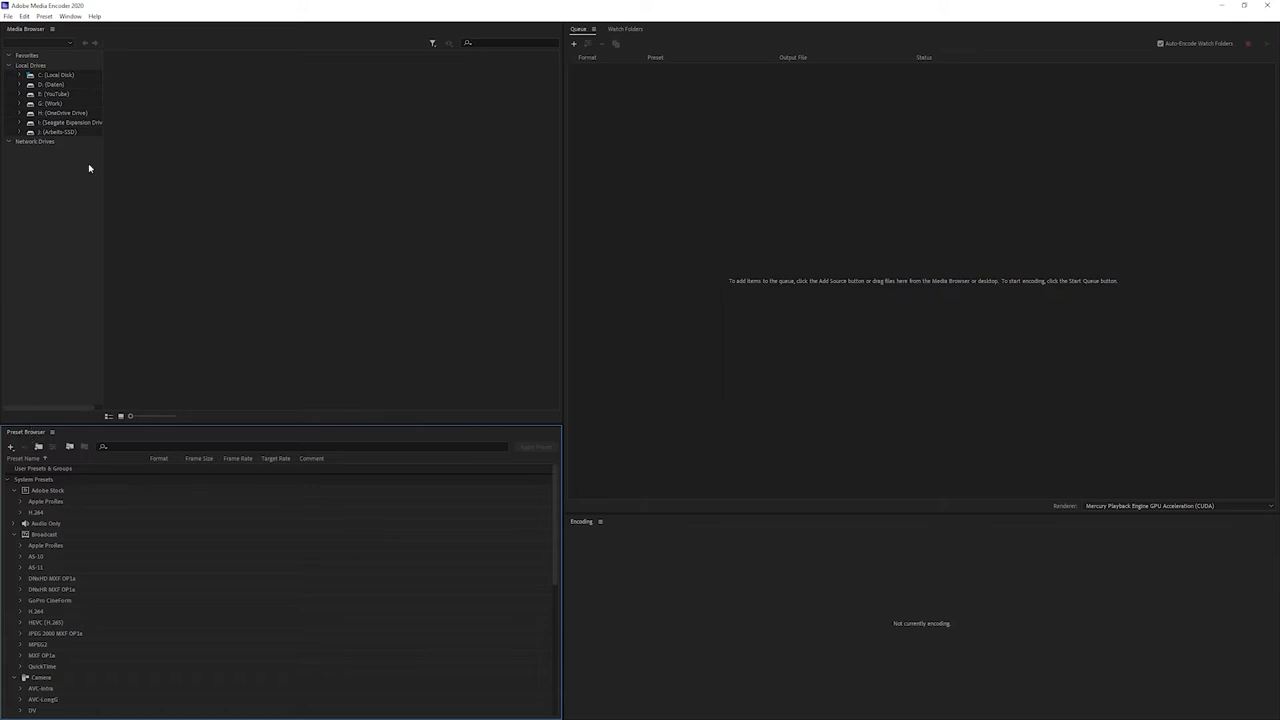
Bring up the Preset Browser's + menu for creating a new preset.
left_click(70, 16)
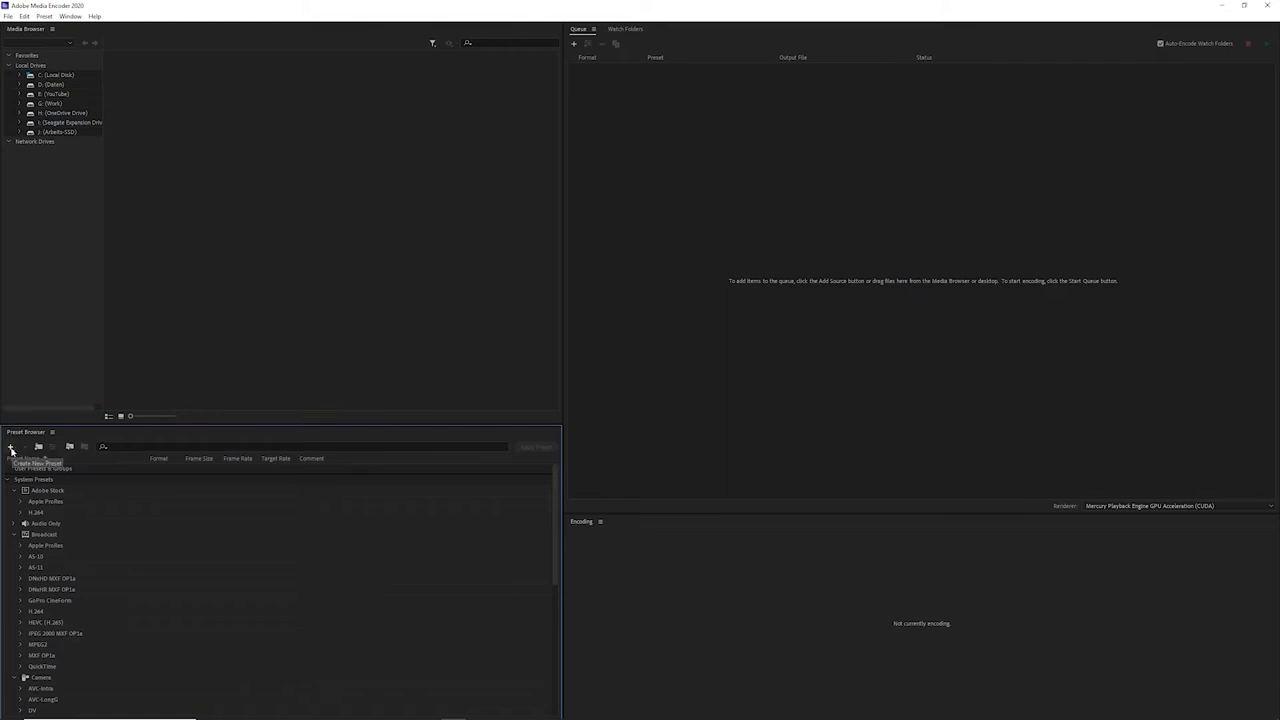
left_click(8, 448)
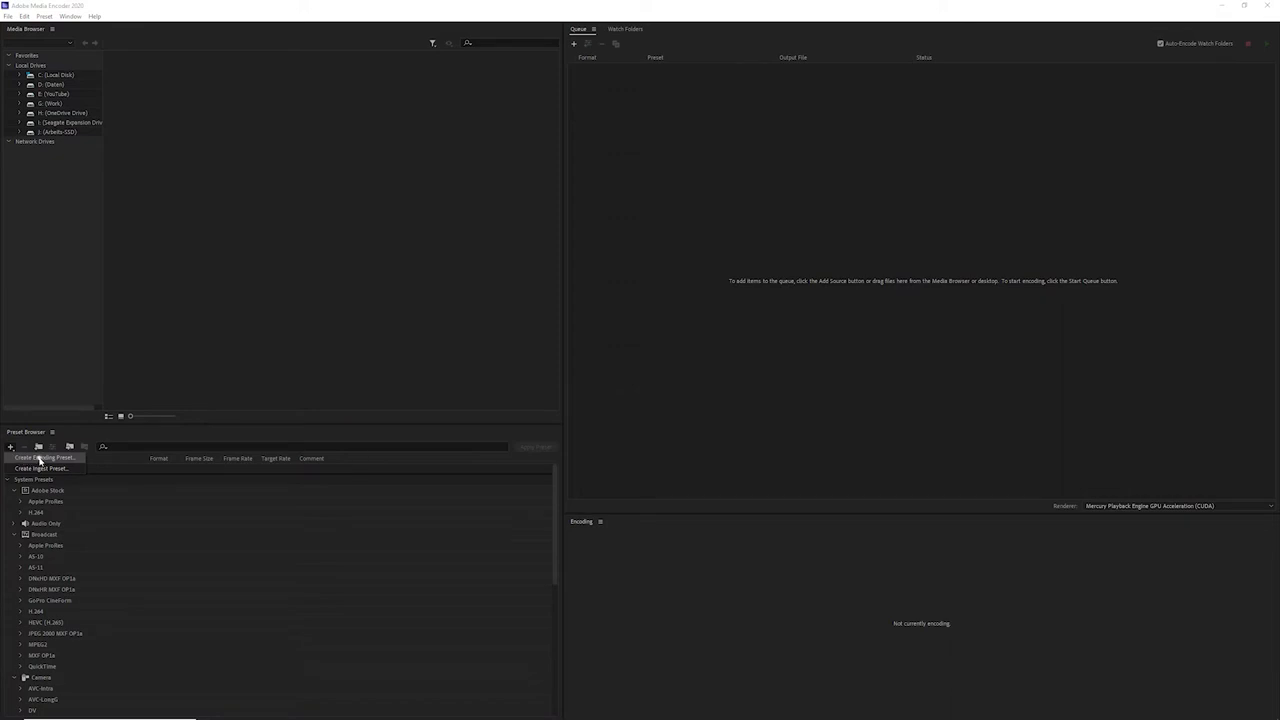
Create an encoding preset based on the GoPro CineForm preset.
left_click(44, 456)
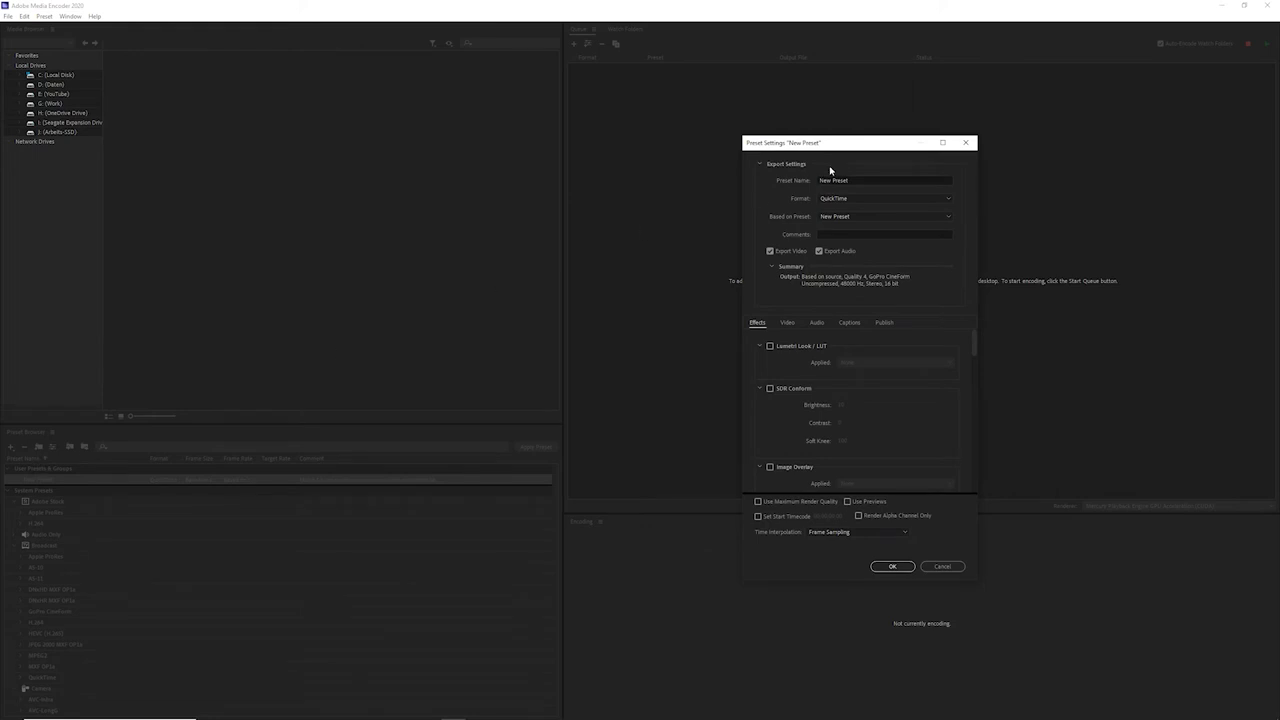
mouse_move(808, 186)
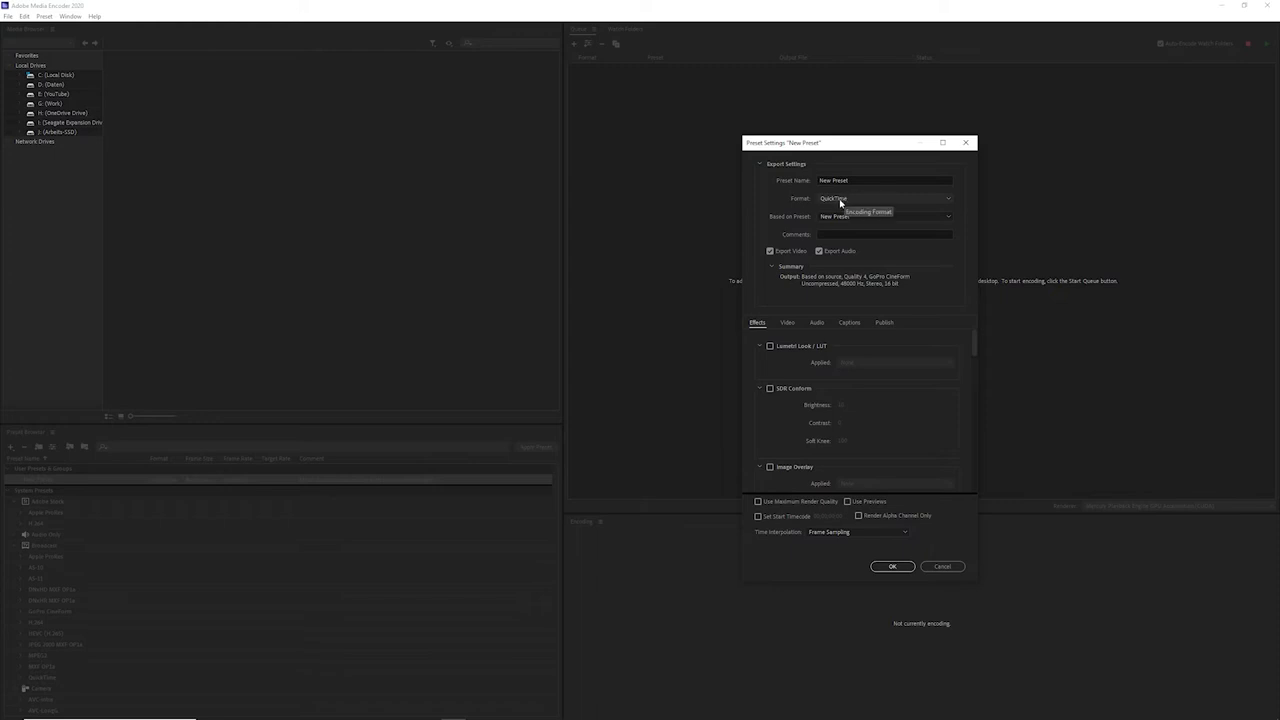
left_click(884, 216)
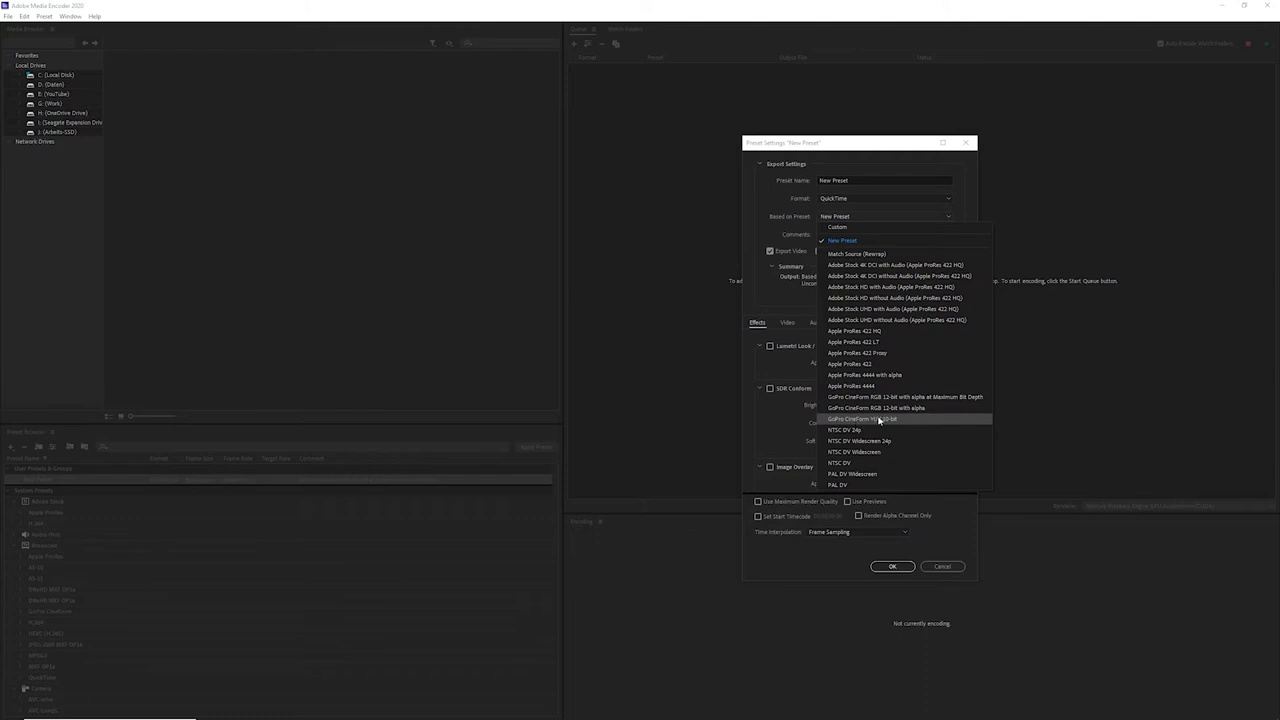
left_click(880, 420)
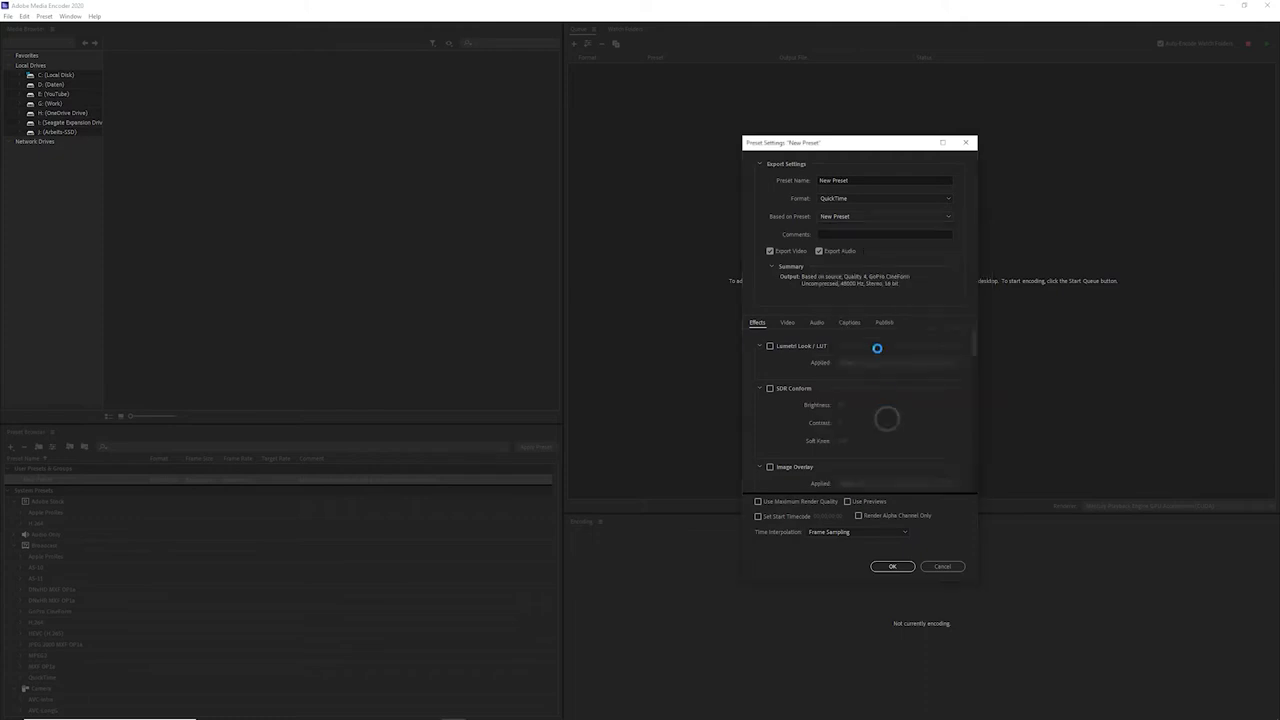
left_click(884, 216)
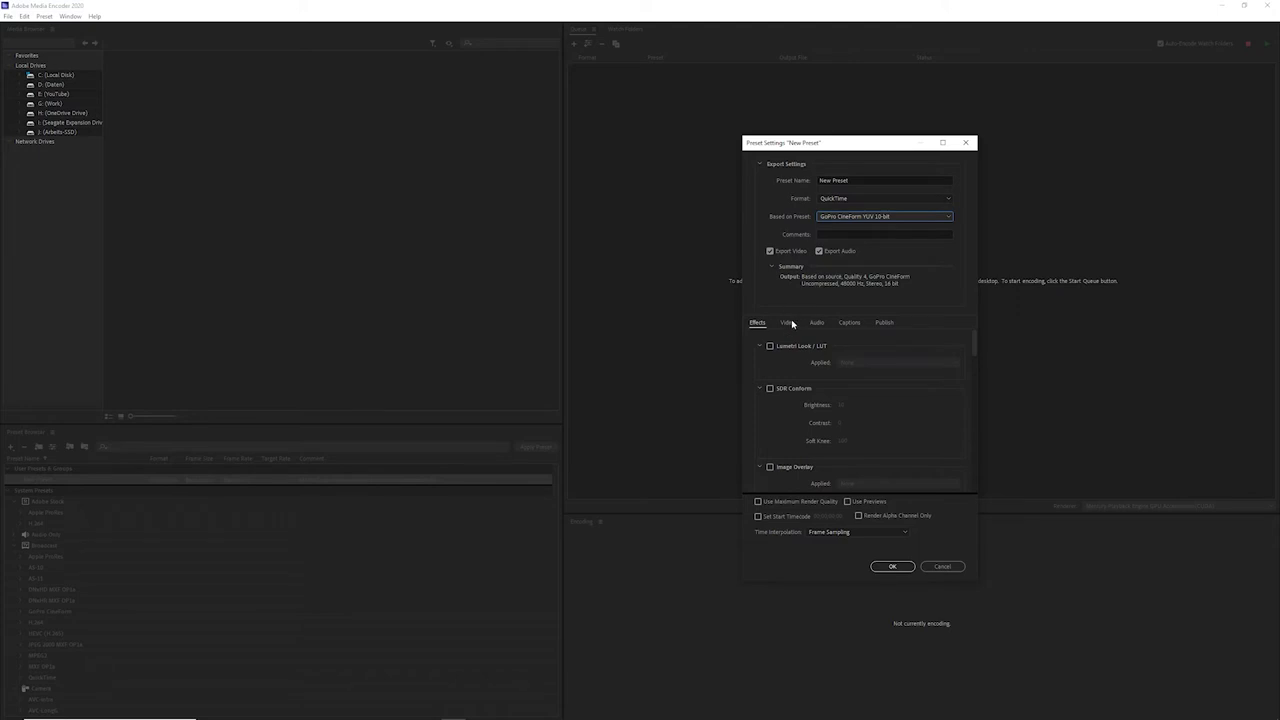
Lower the video quality and set a custom smaller width and height instead of matching source.
left_click(788, 322)
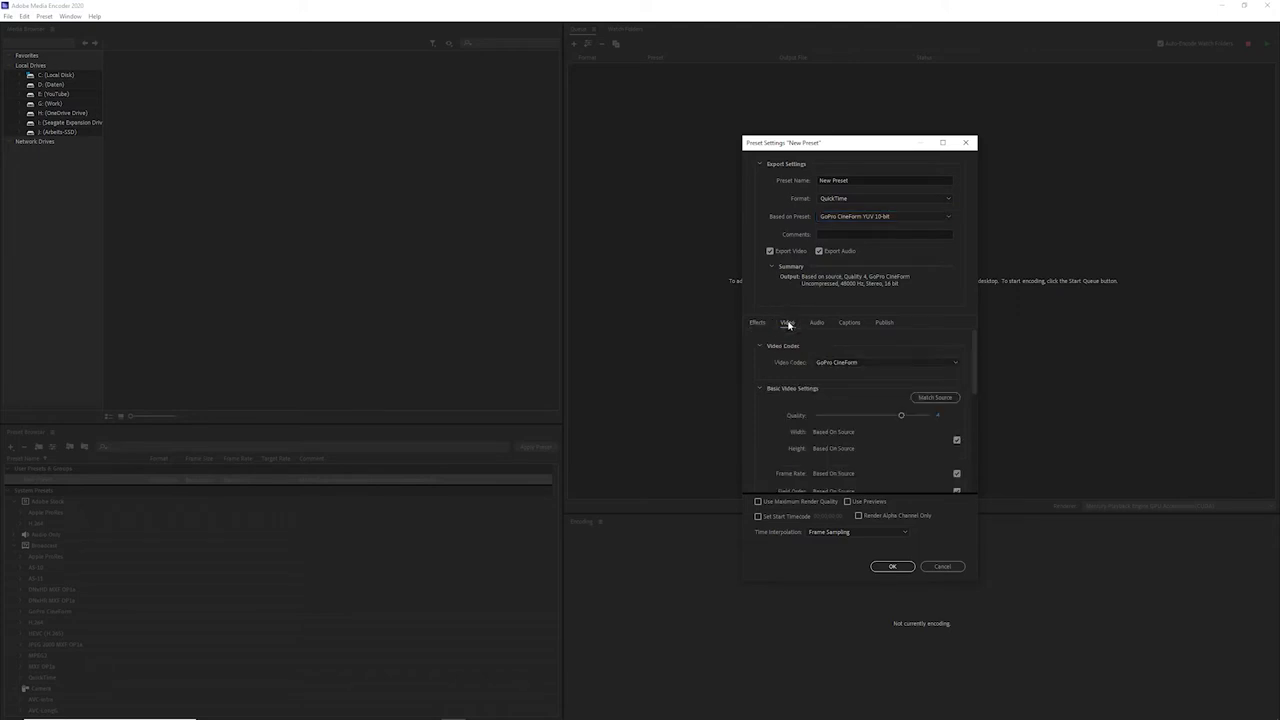
mouse_move(852, 362)
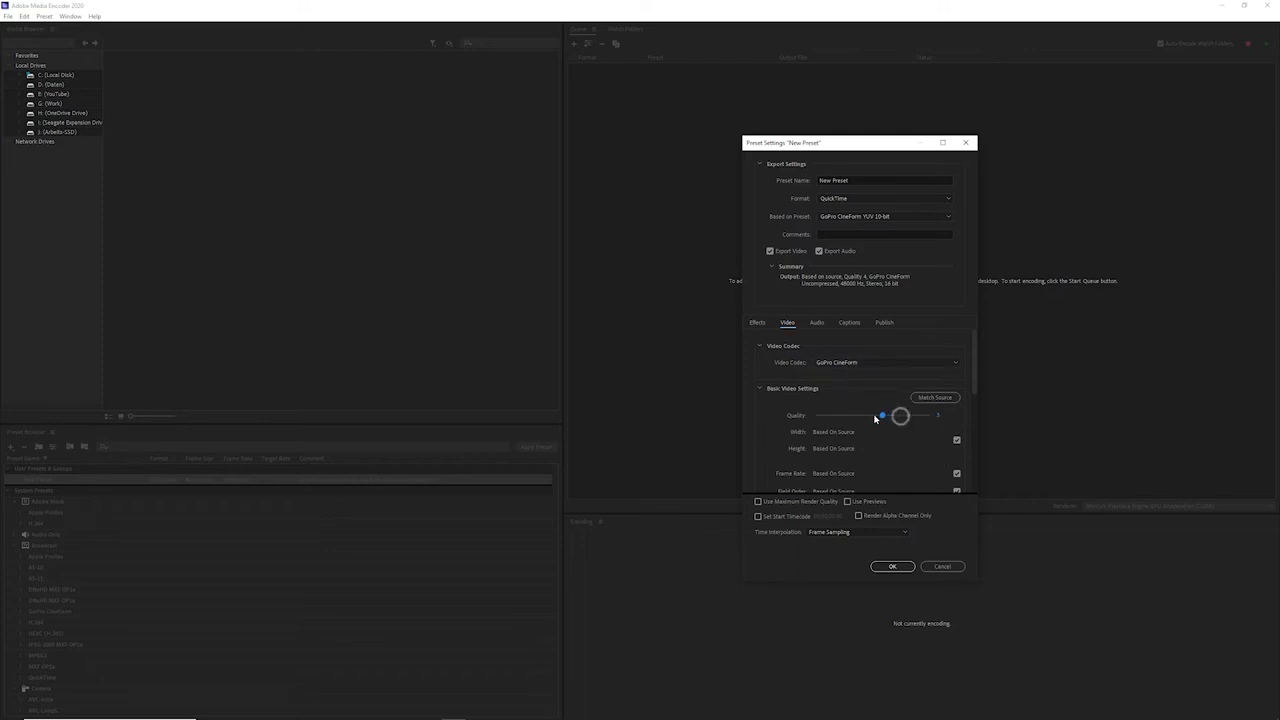
left_click_drag(900, 414, 816, 414)
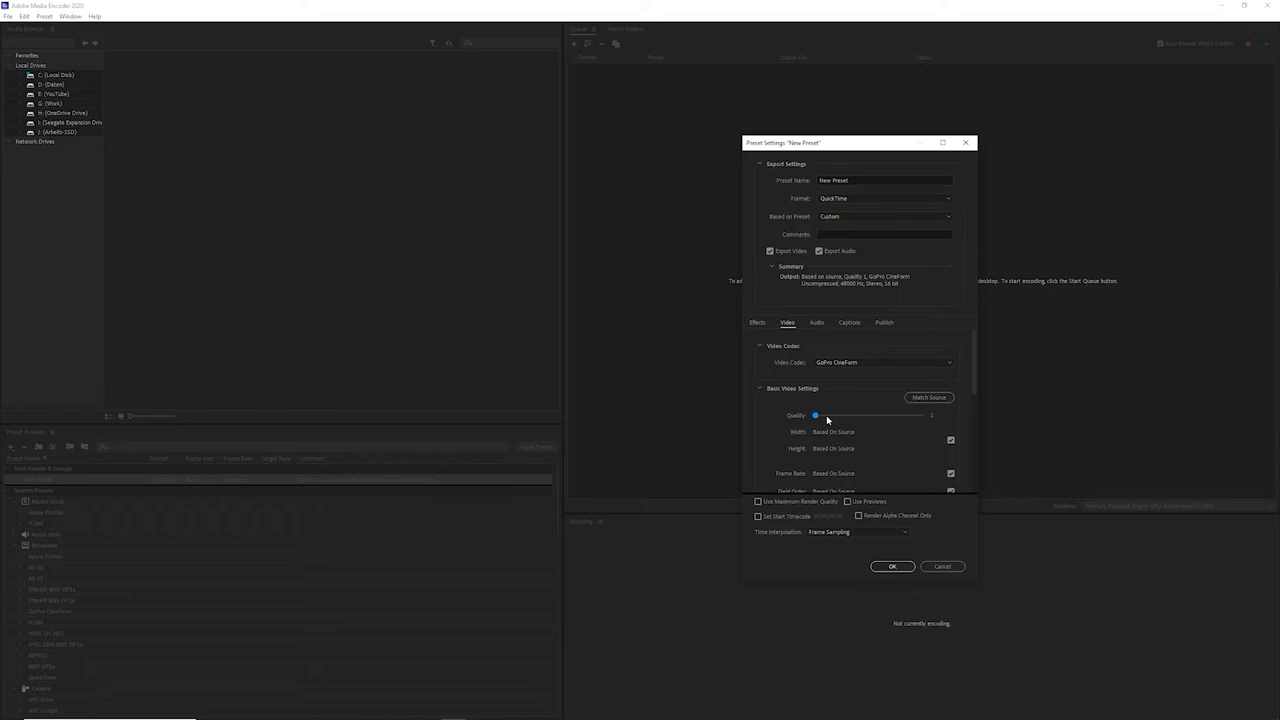
left_click(952, 440)
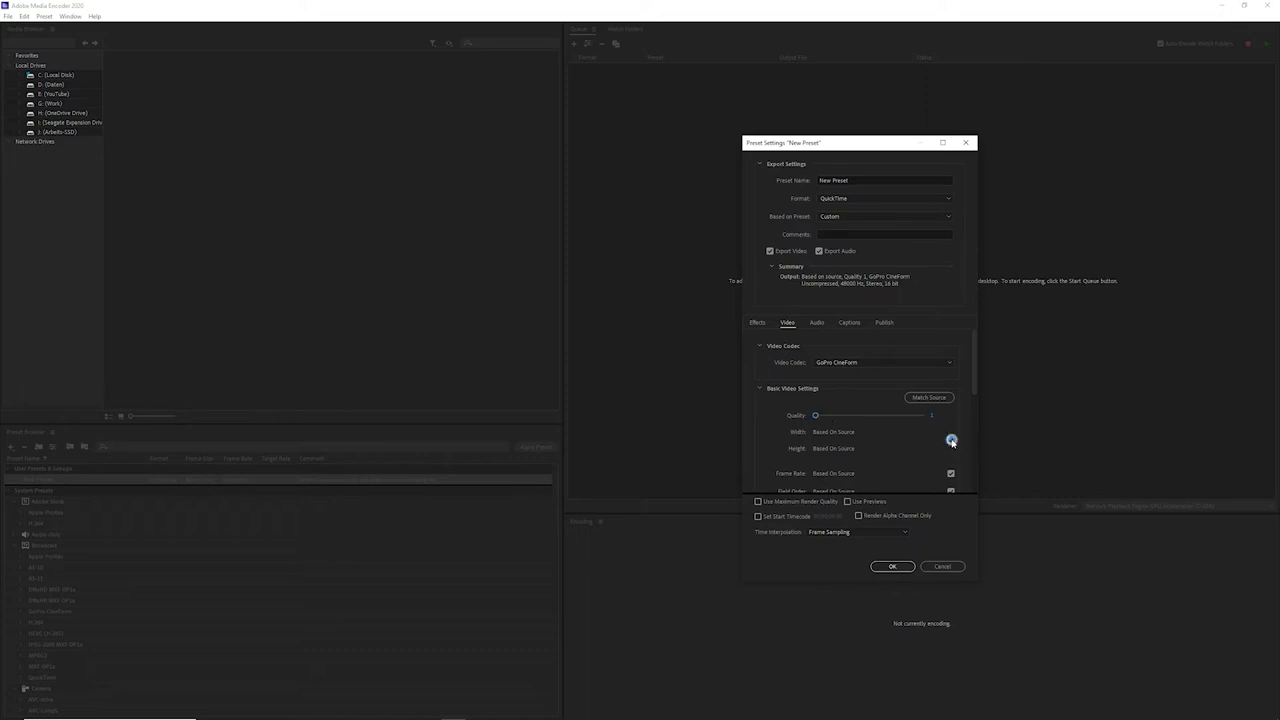
left_click(952, 440)
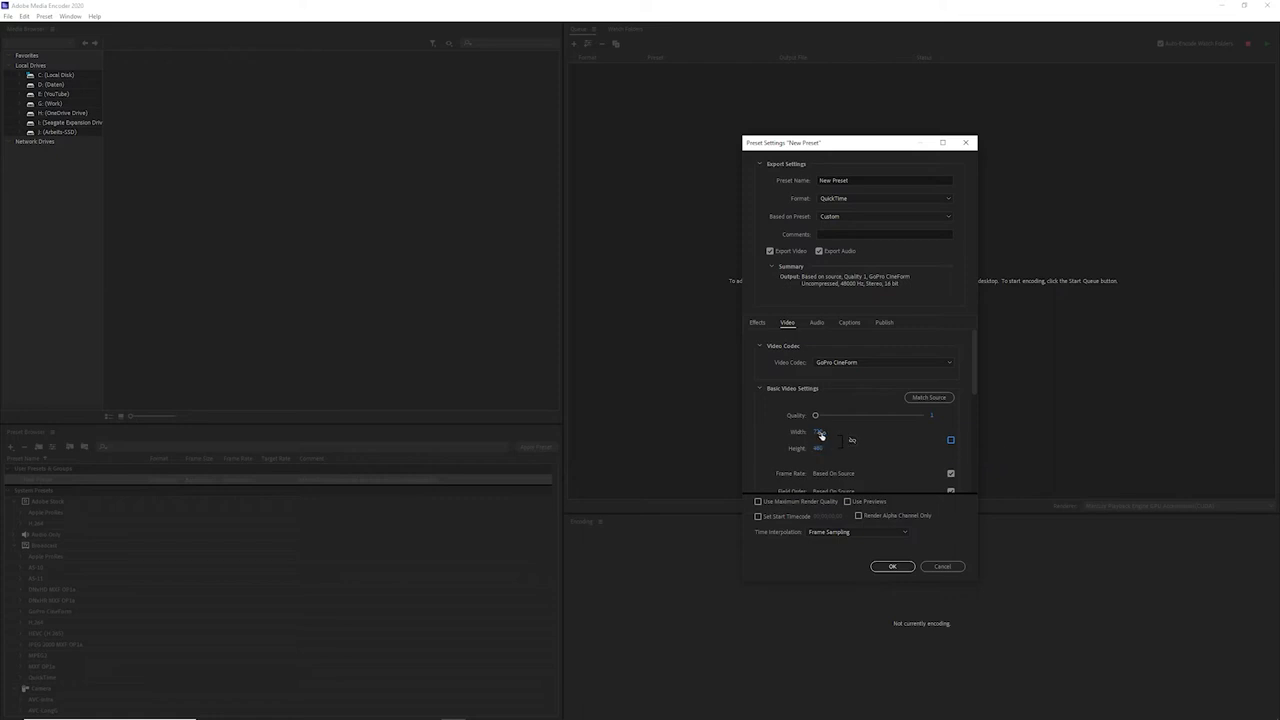
triple_click(824, 432)
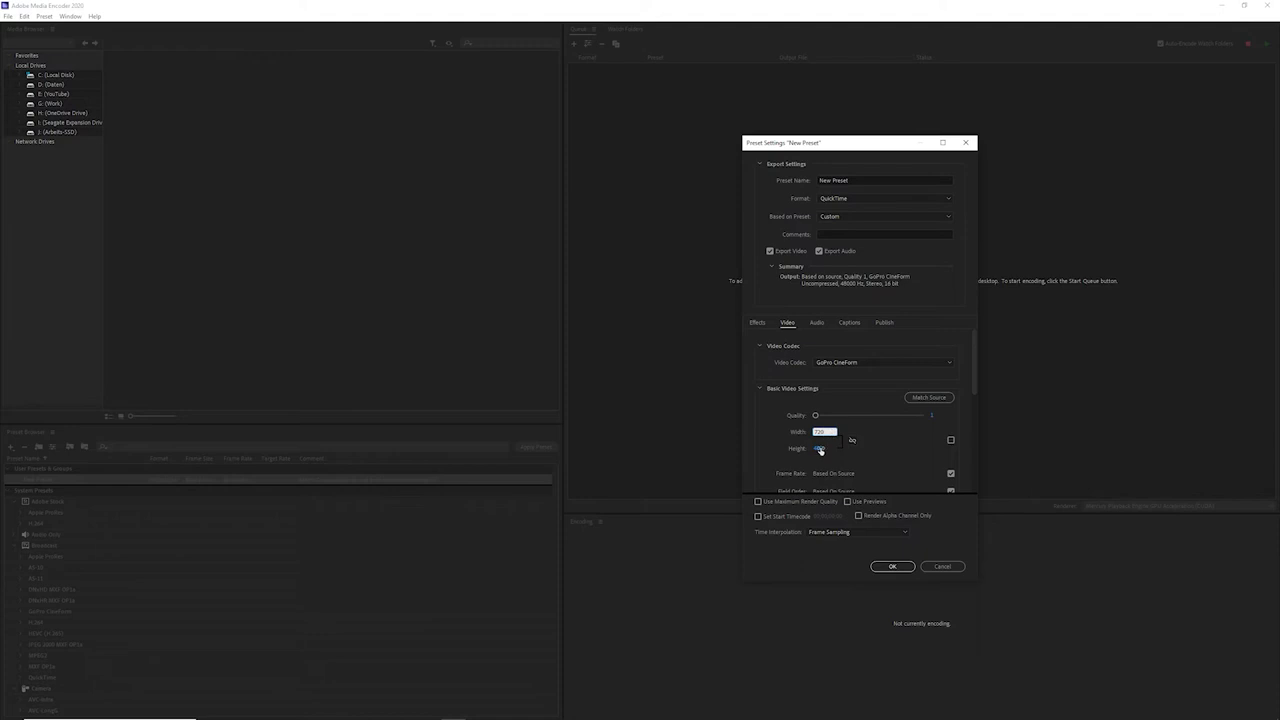
left_click(824, 448)
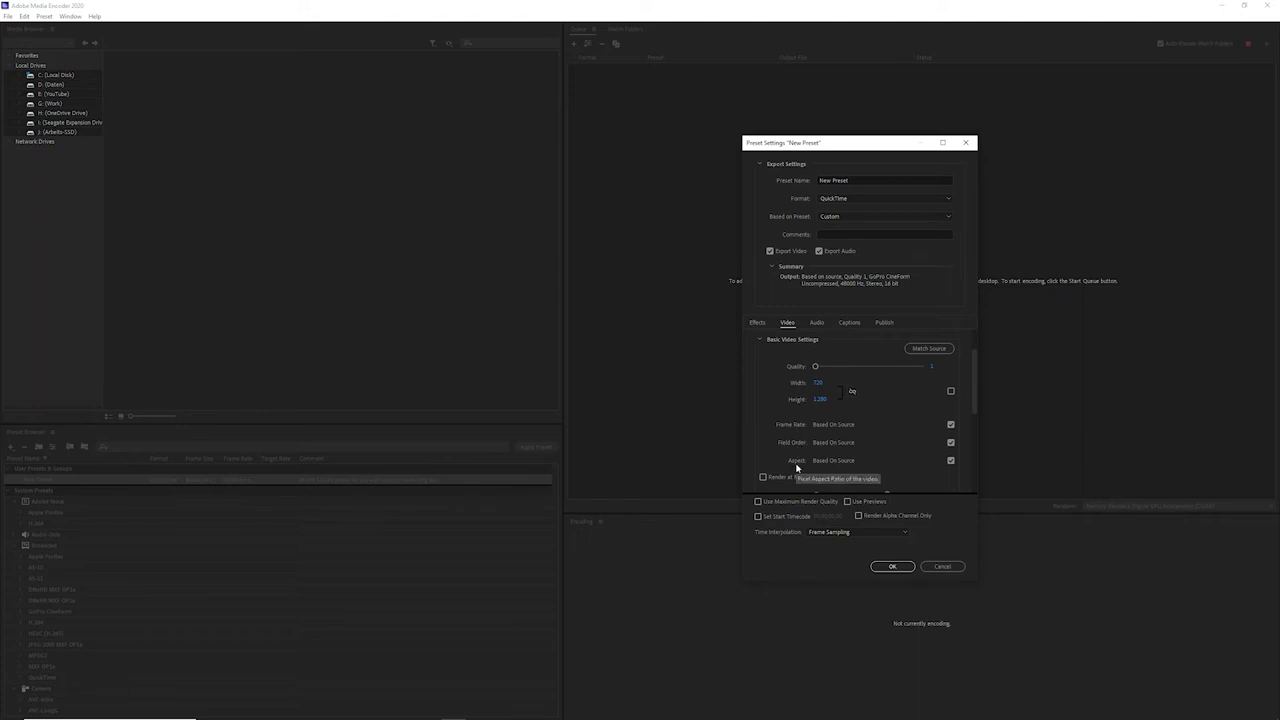
mouse_move(836, 436)
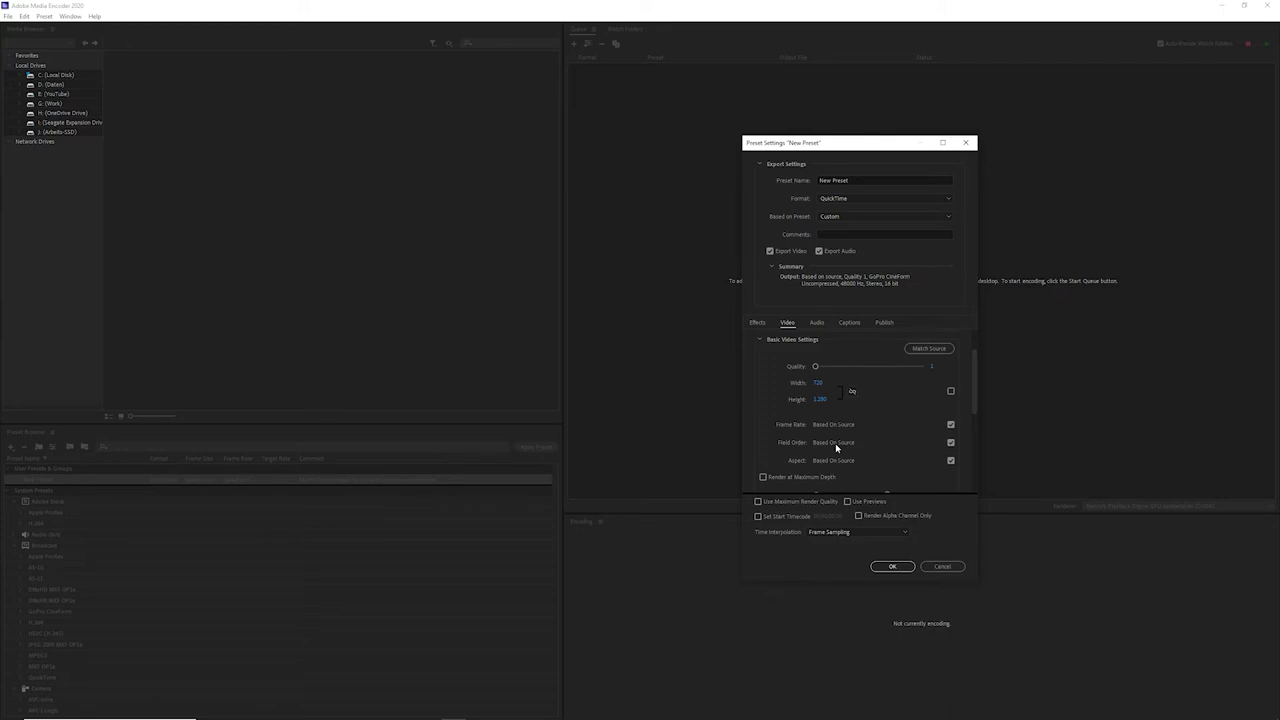
scroll("down", 3)
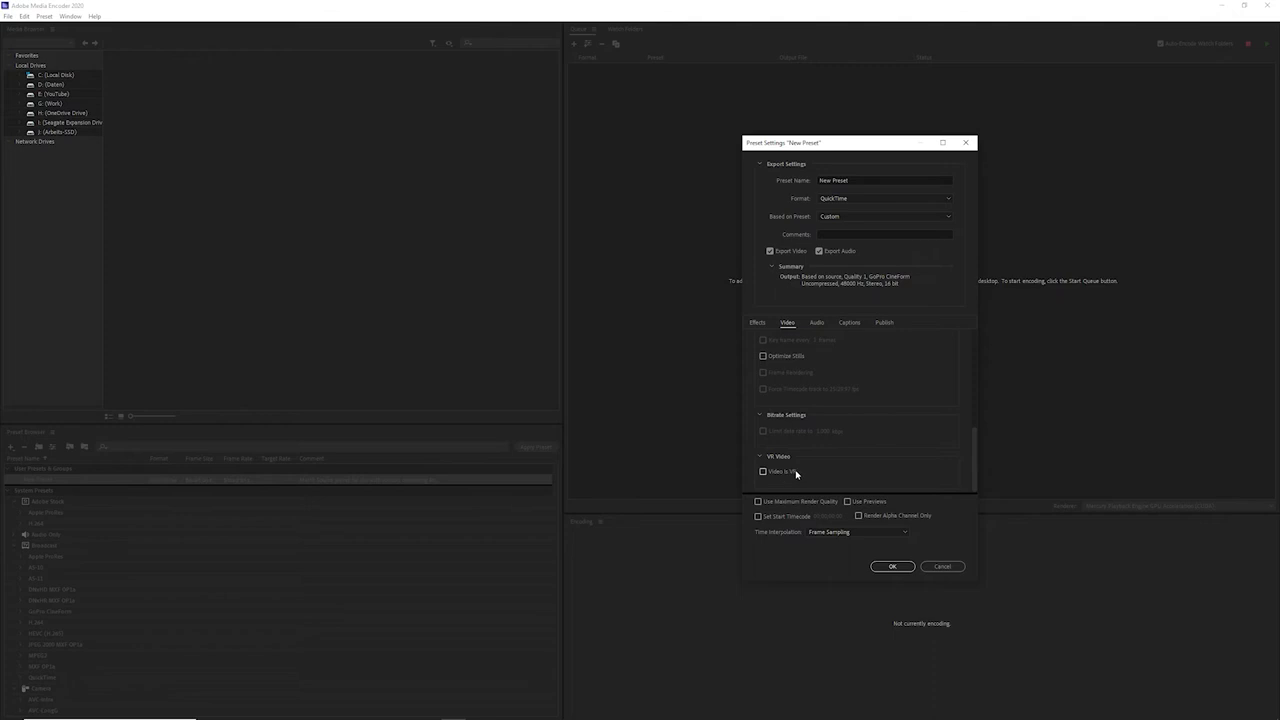
mouse_move(796, 472)
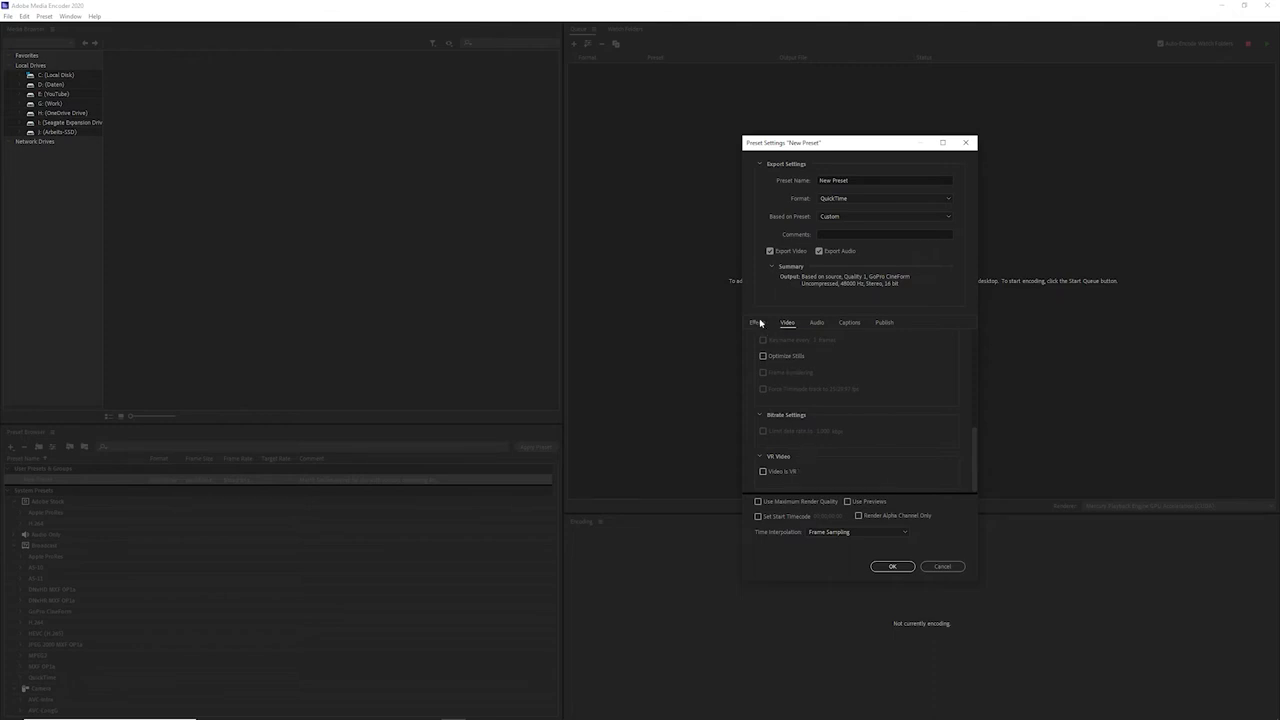
Enable an image overlay using the Proxy_Overlay image positioned bottom right.
left_click(758, 322)
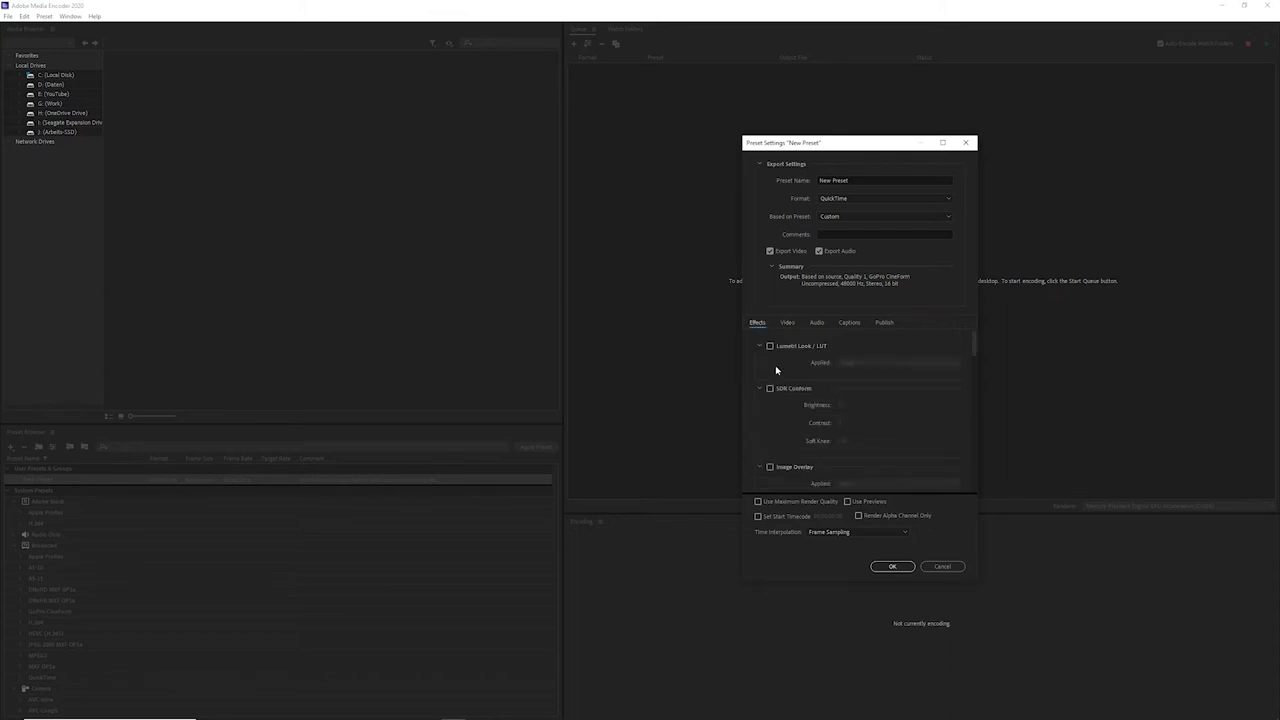
scroll("down", 3)
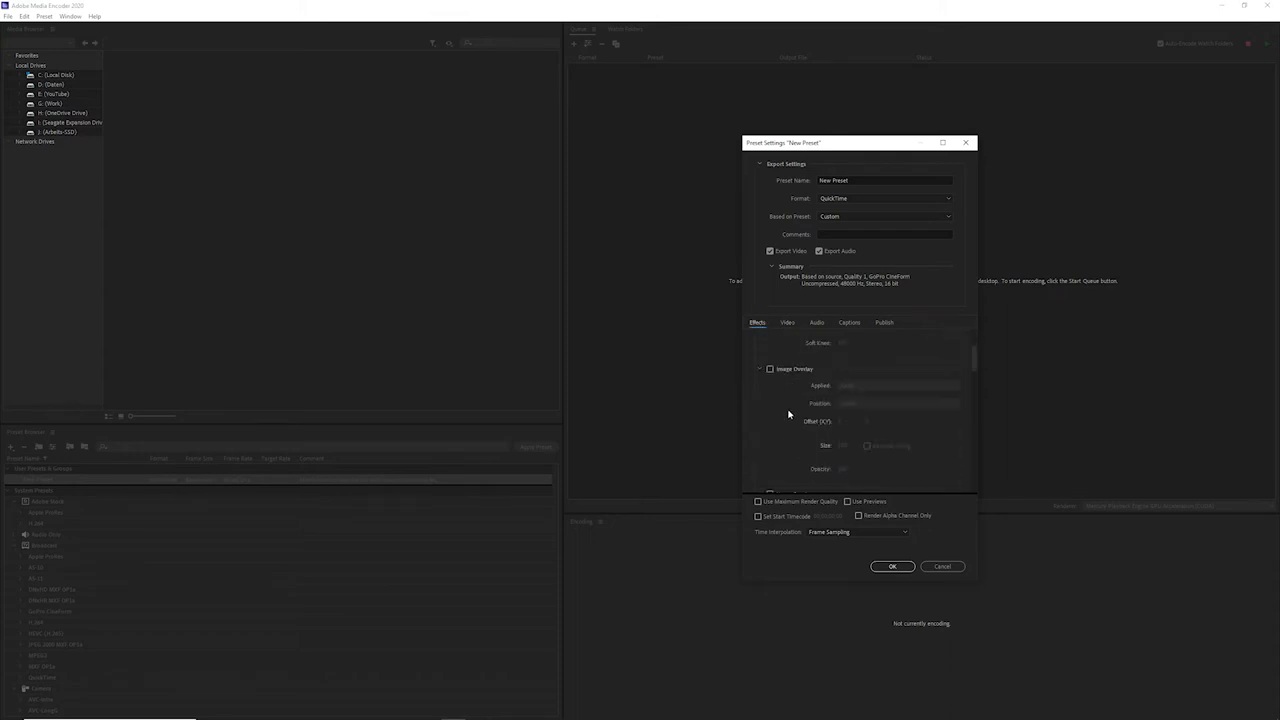
left_click(770, 368)
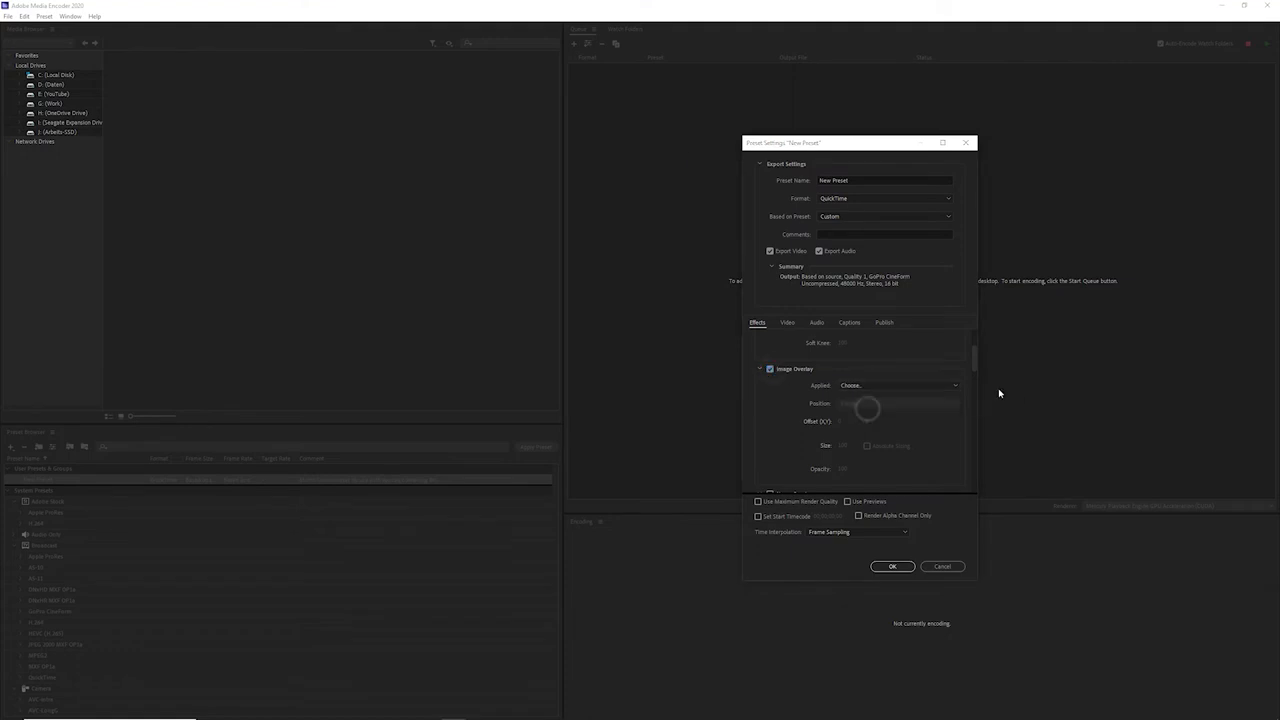
left_click(900, 384)
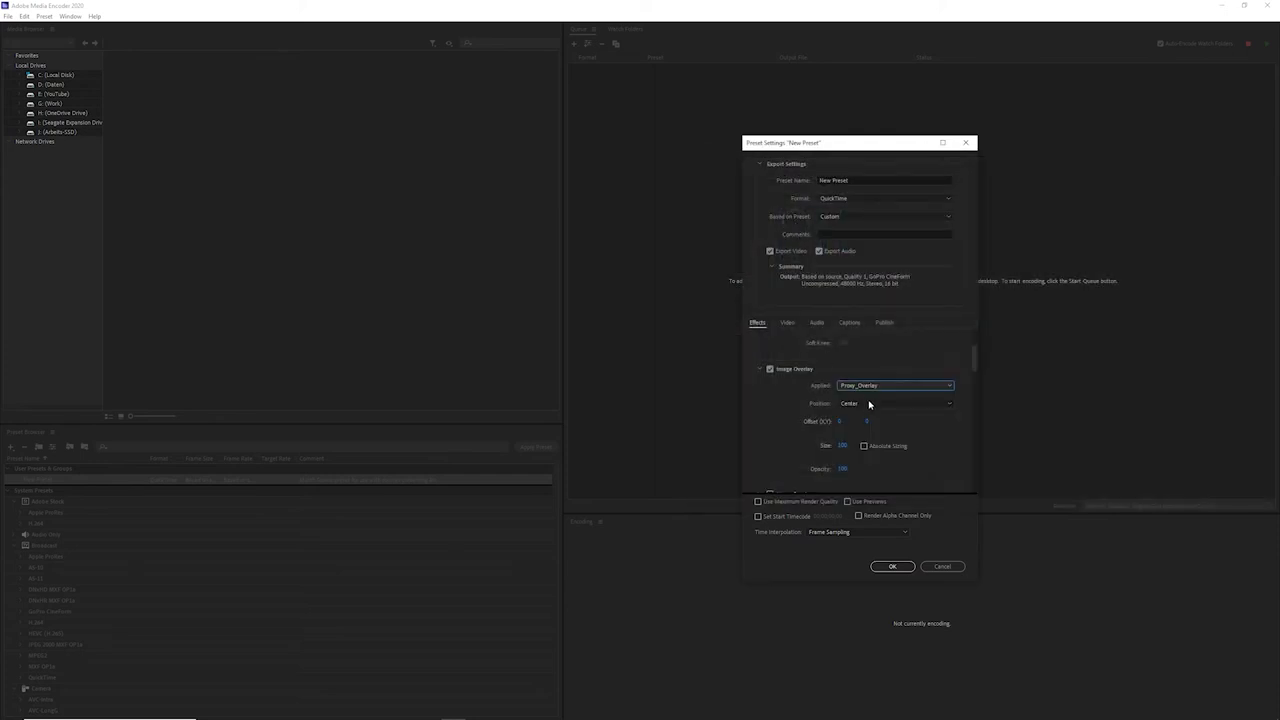
left_click(892, 404)
type("720x1280 QS C")
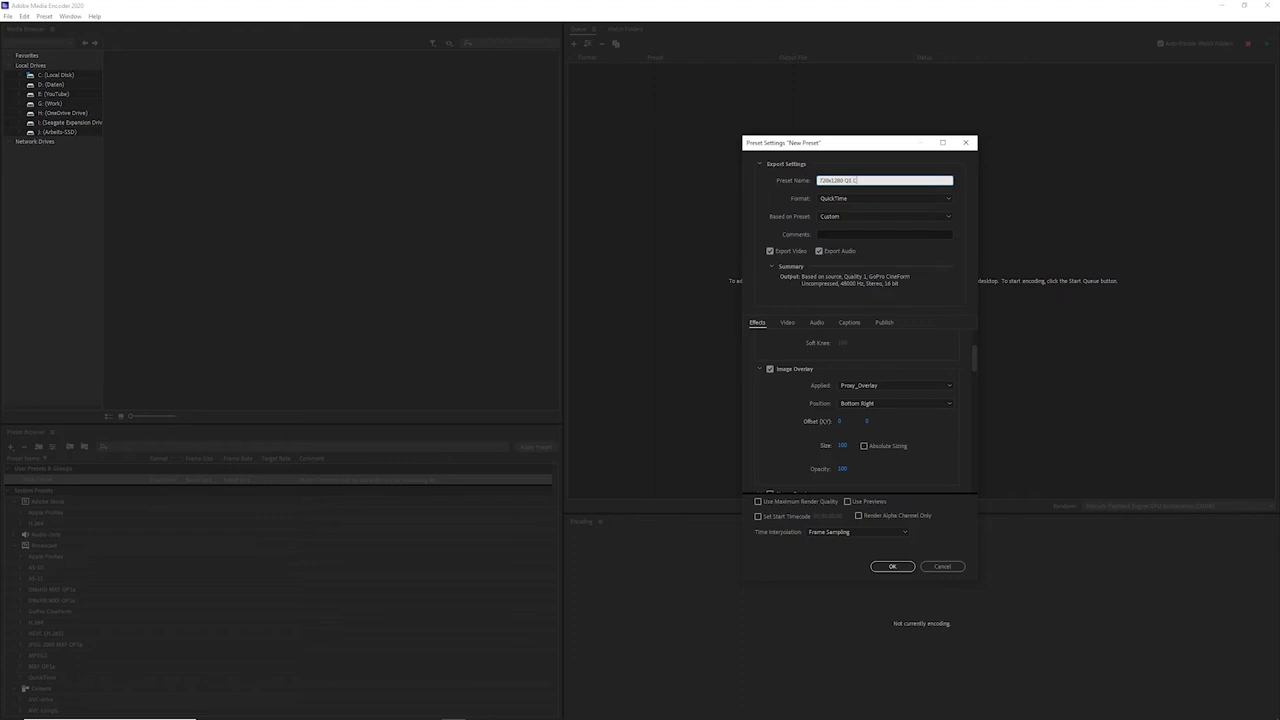
Name the preset as a watermarked CineForm proxy and save it to the user presets.
type("ineForm")
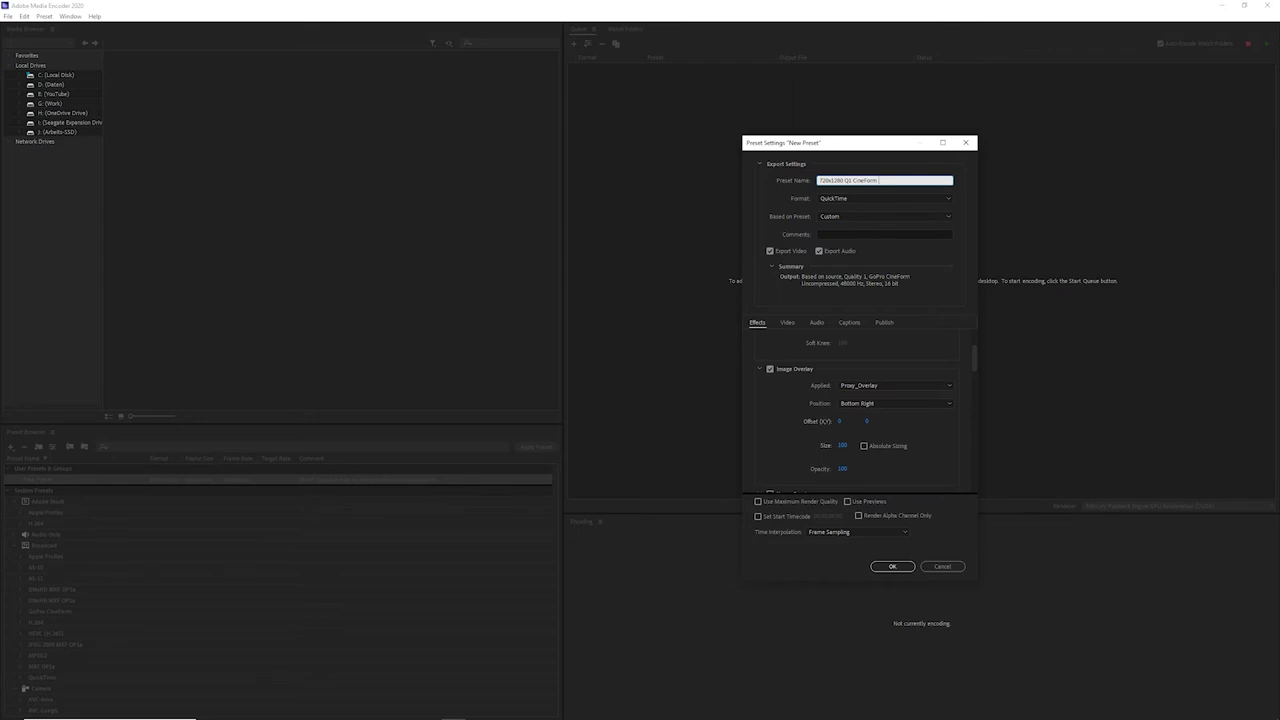
type("Watermarked")
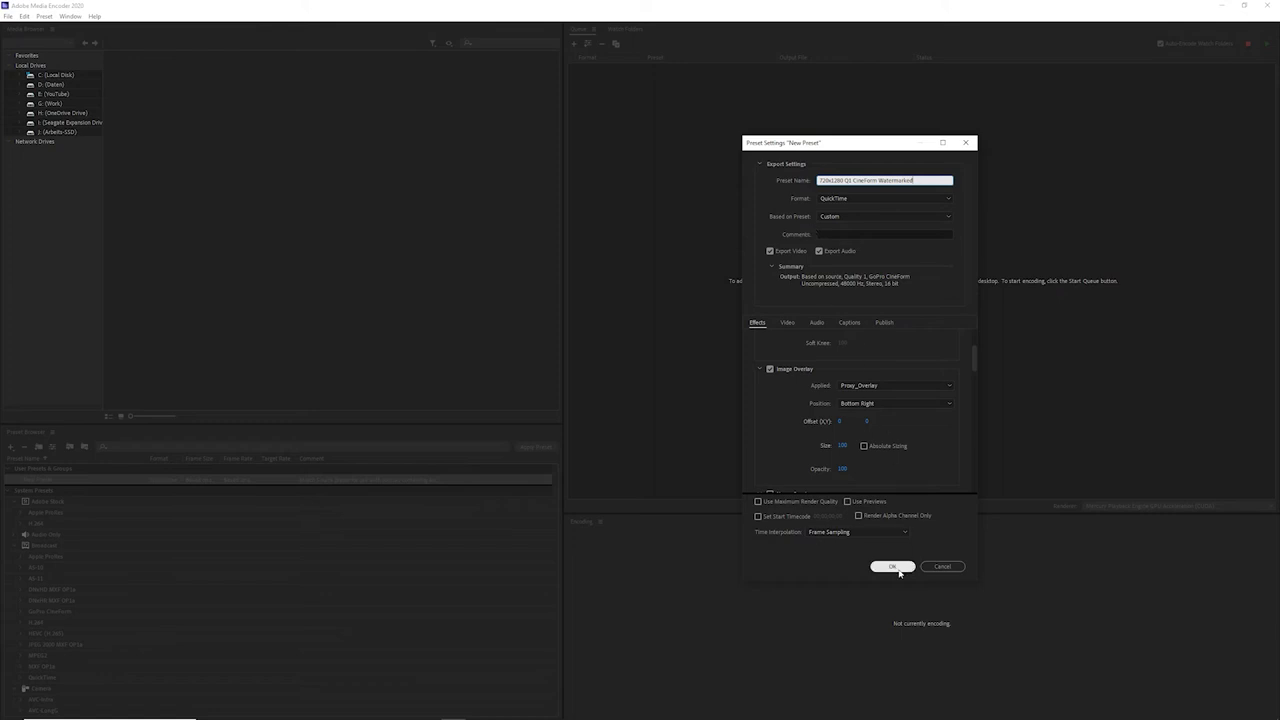
left_click(892, 566)
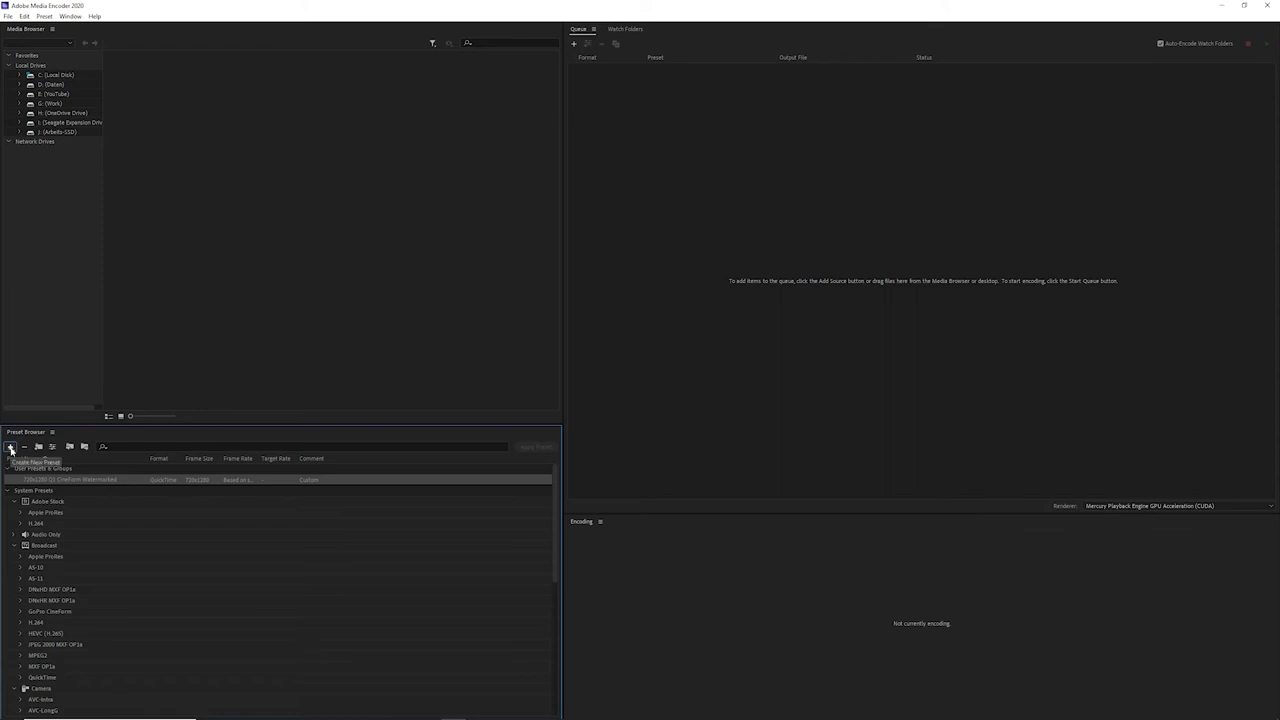
Choose Create Ingest Preset from the Preset Browser's + menu.
left_click(8, 446)
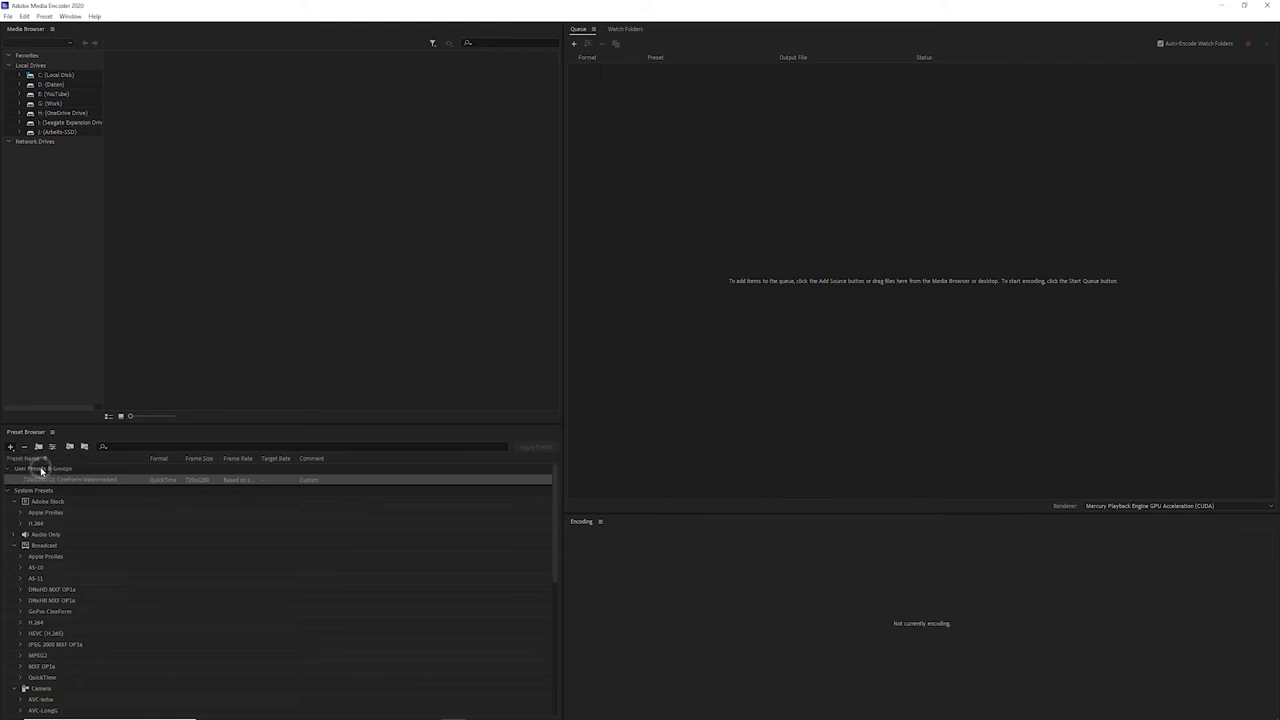
left_click(10, 448)
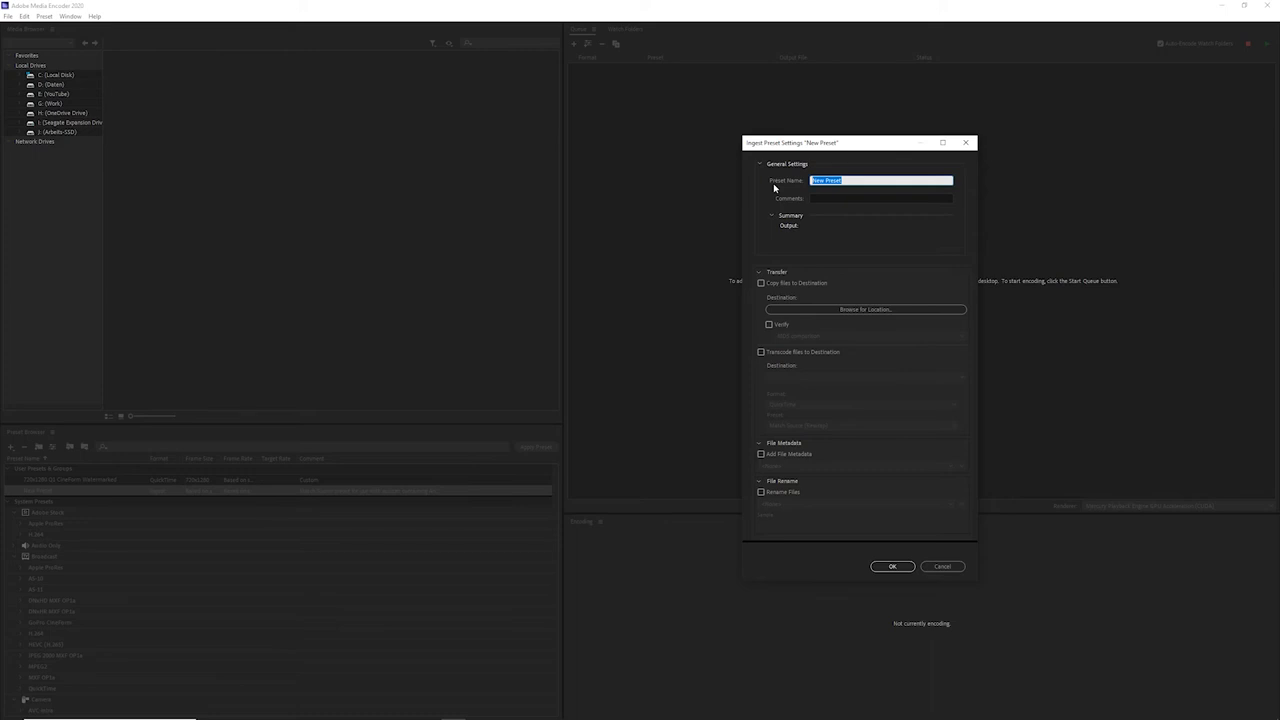
Name the ingest preset with 720, enable transcoding with the watermarked Cineform preset, and save it.
type("720")
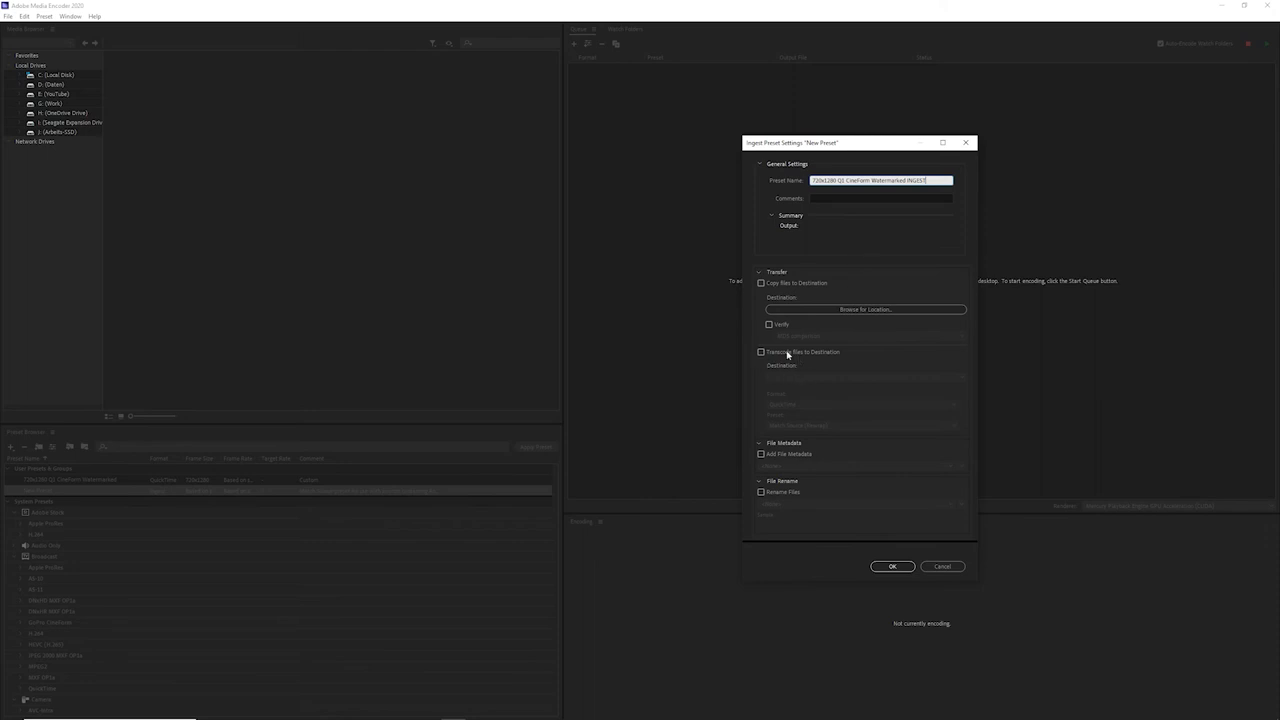
left_click(760, 352)
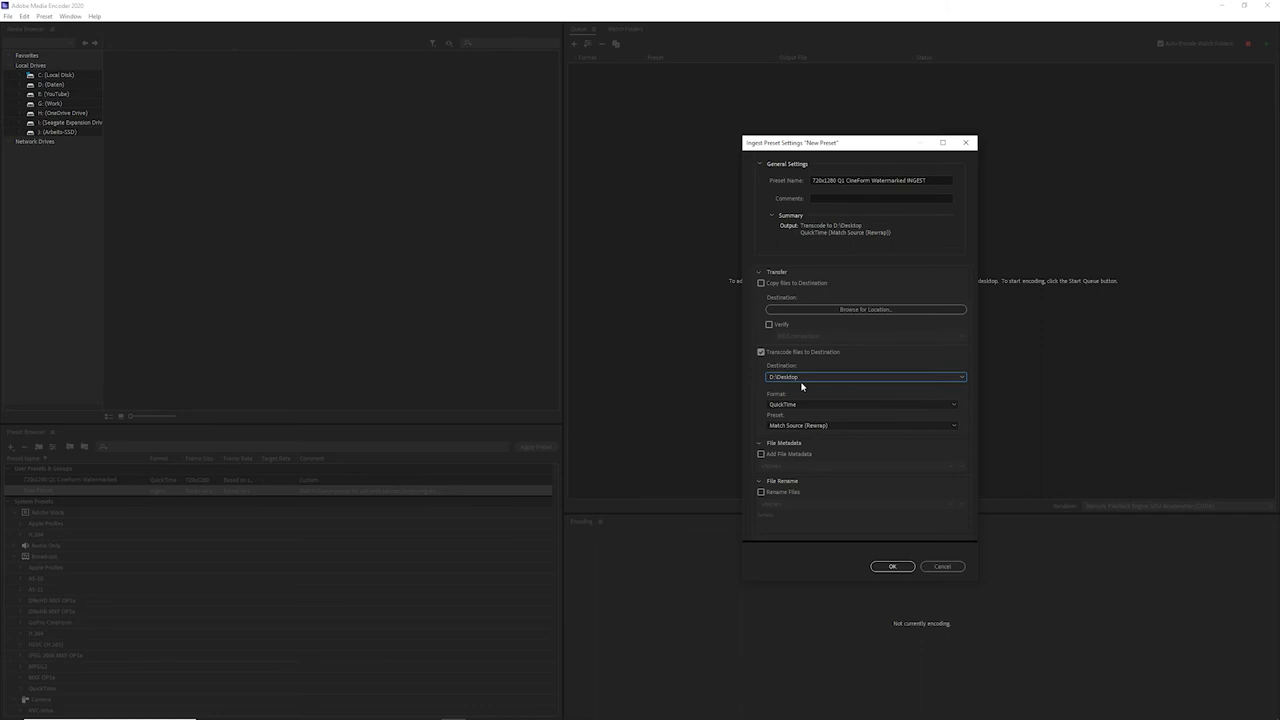
mouse_move(792, 412)
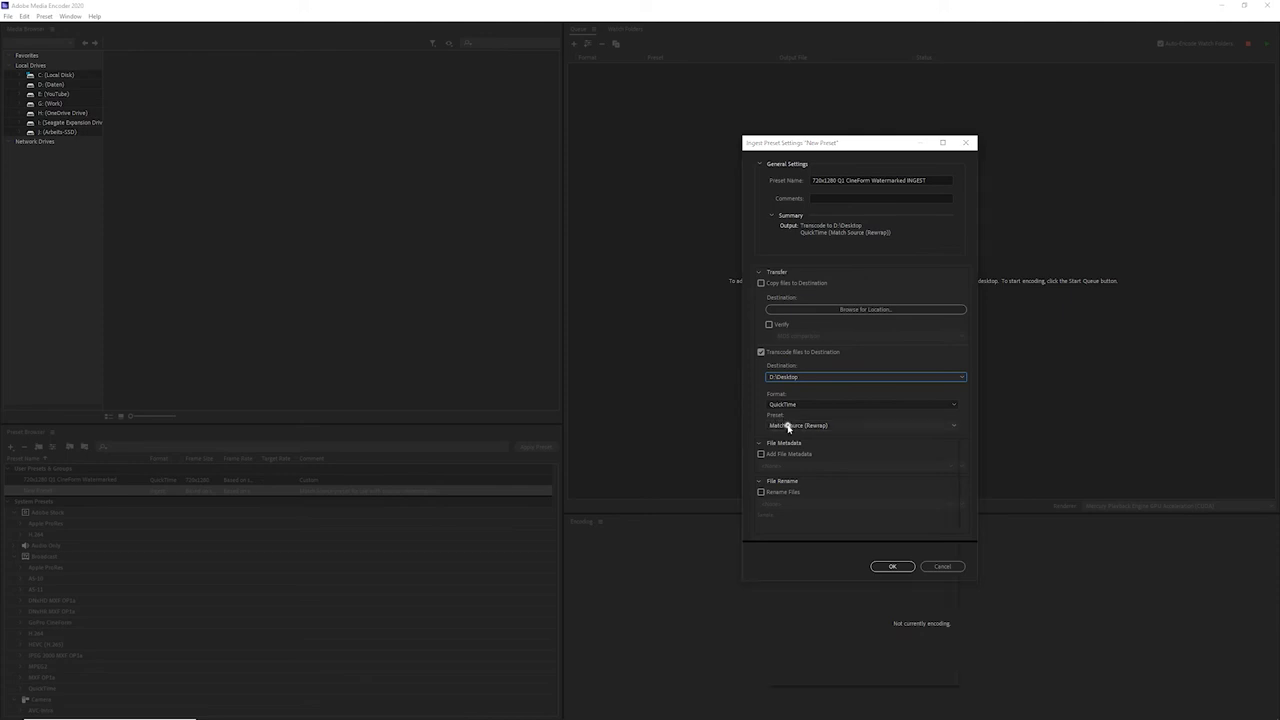
left_click(864, 424)
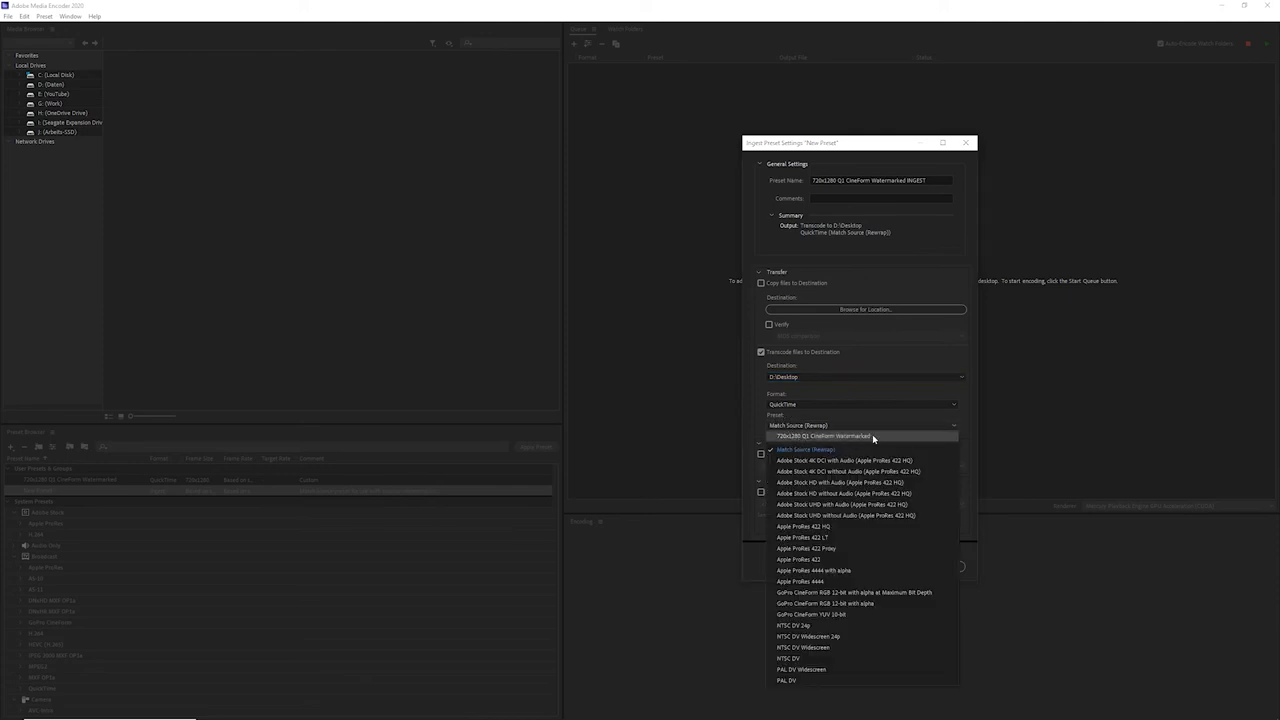
left_click(800, 424)
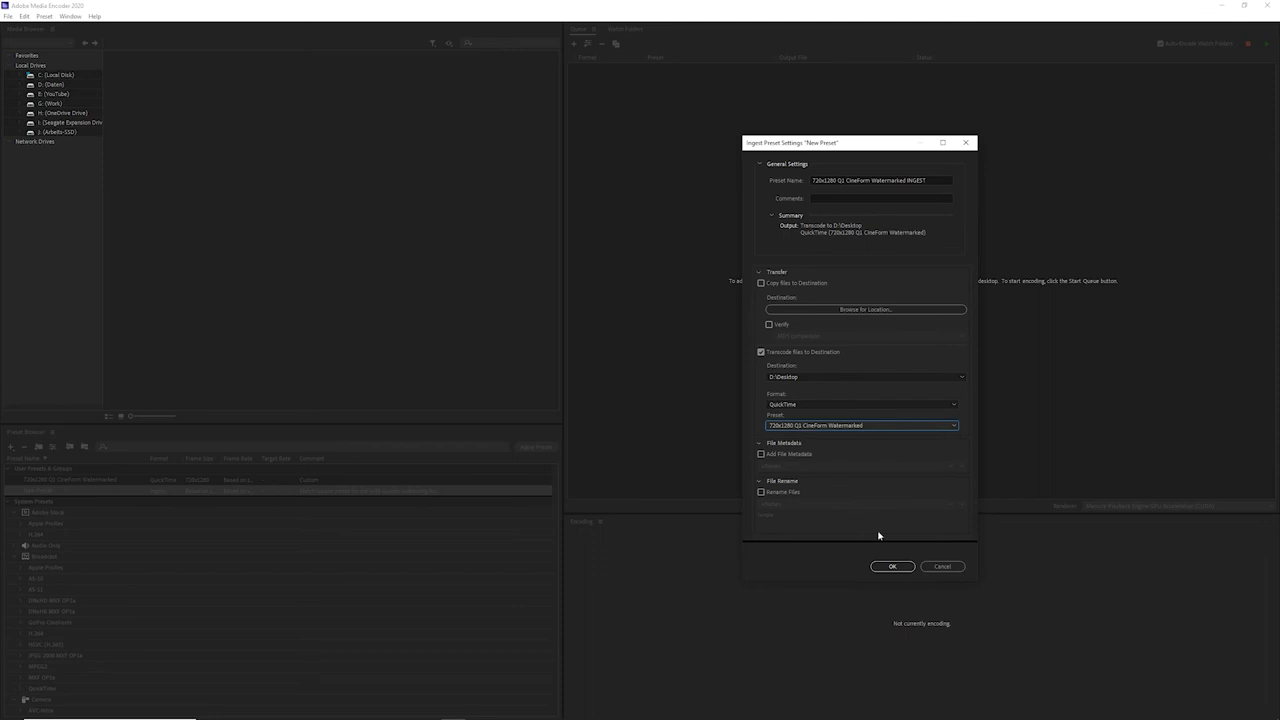
left_click(892, 566)
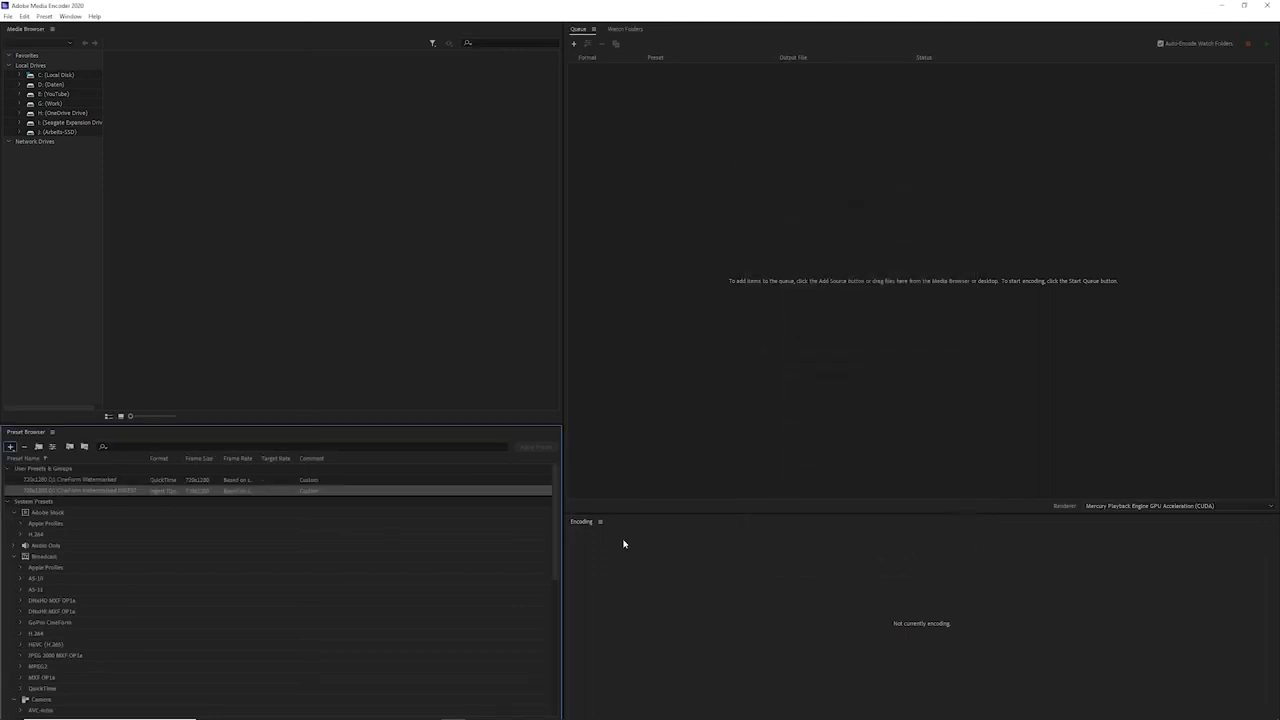
left_click(50, 490)
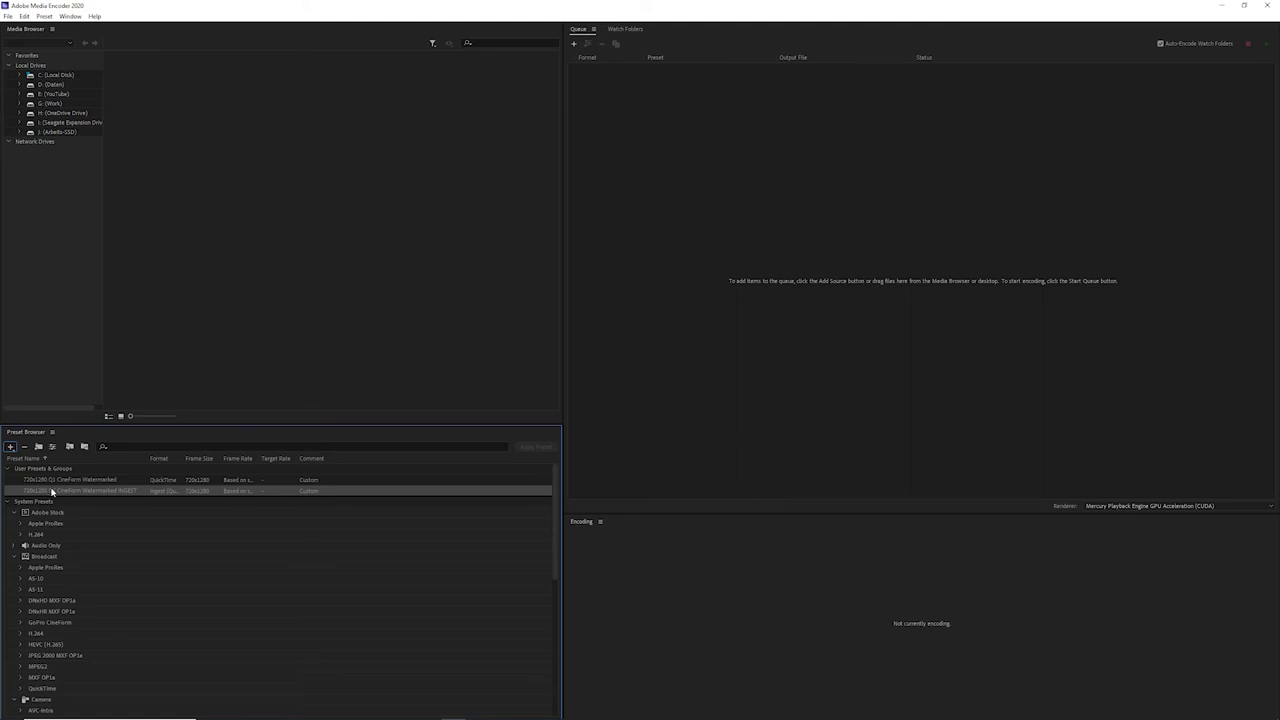
mouse_move(60, 492)
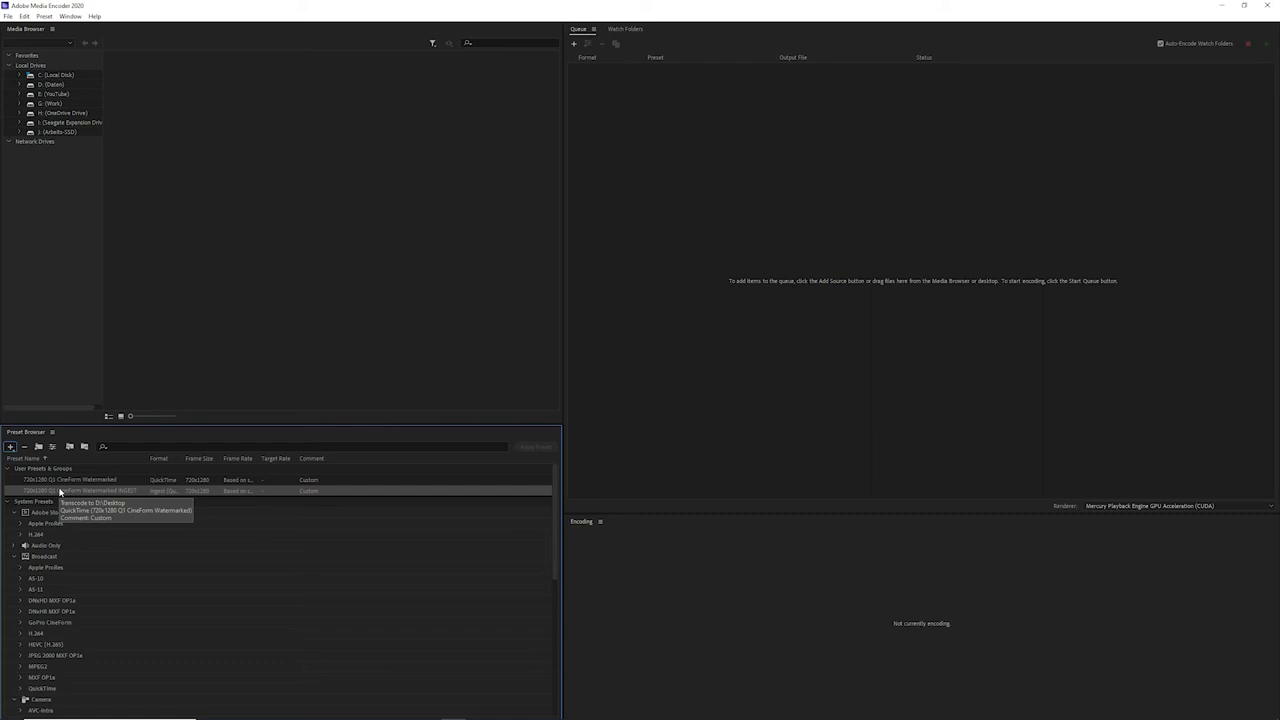
right_click(80, 490)
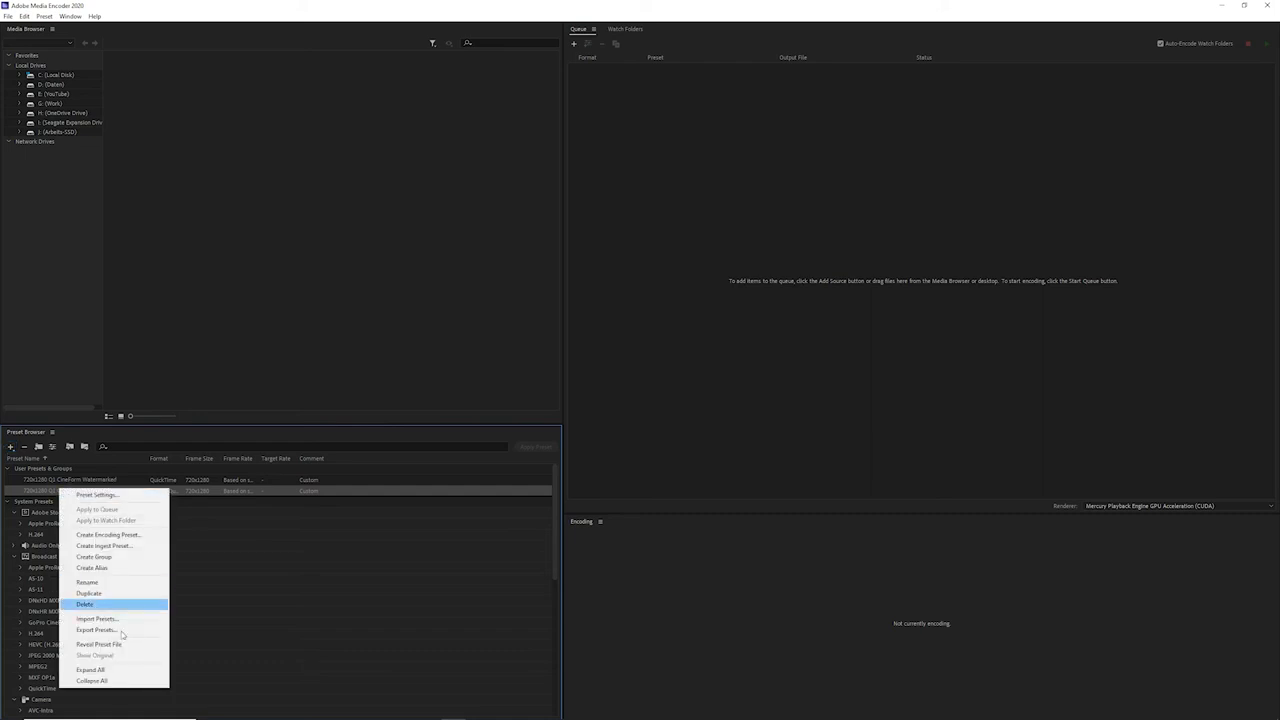
left_click(96, 630)
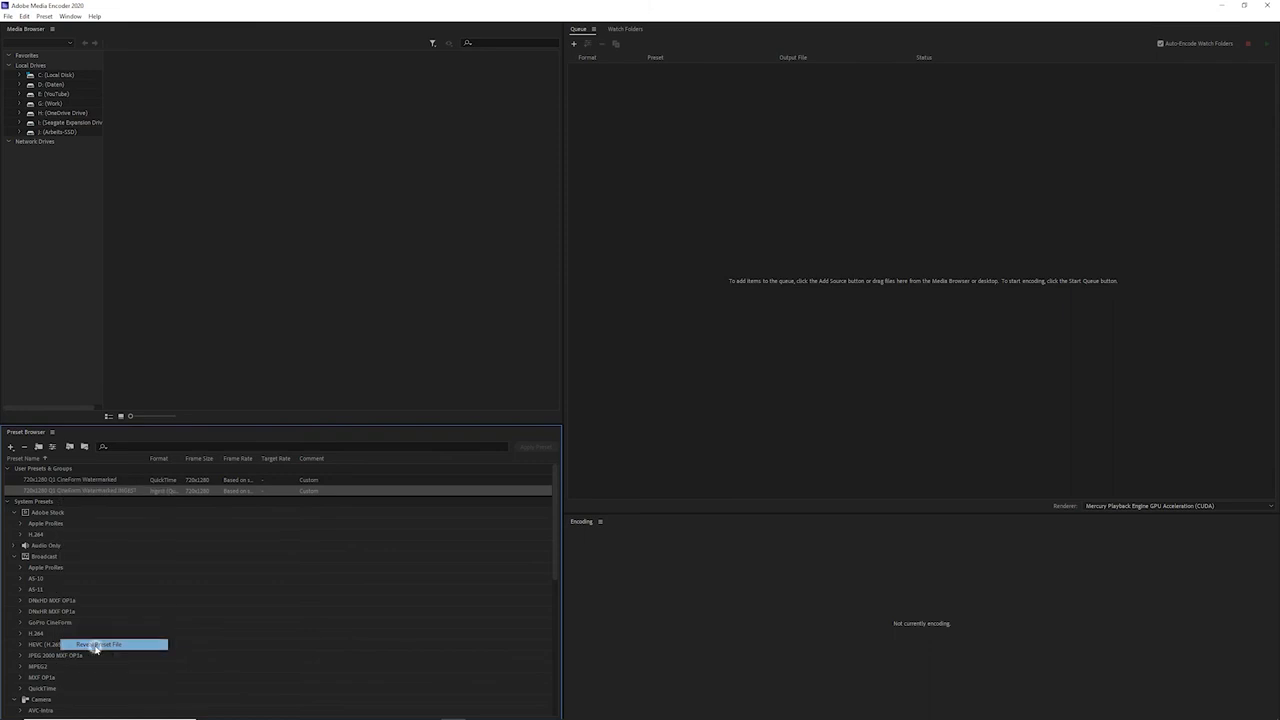
left_click(98, 644)
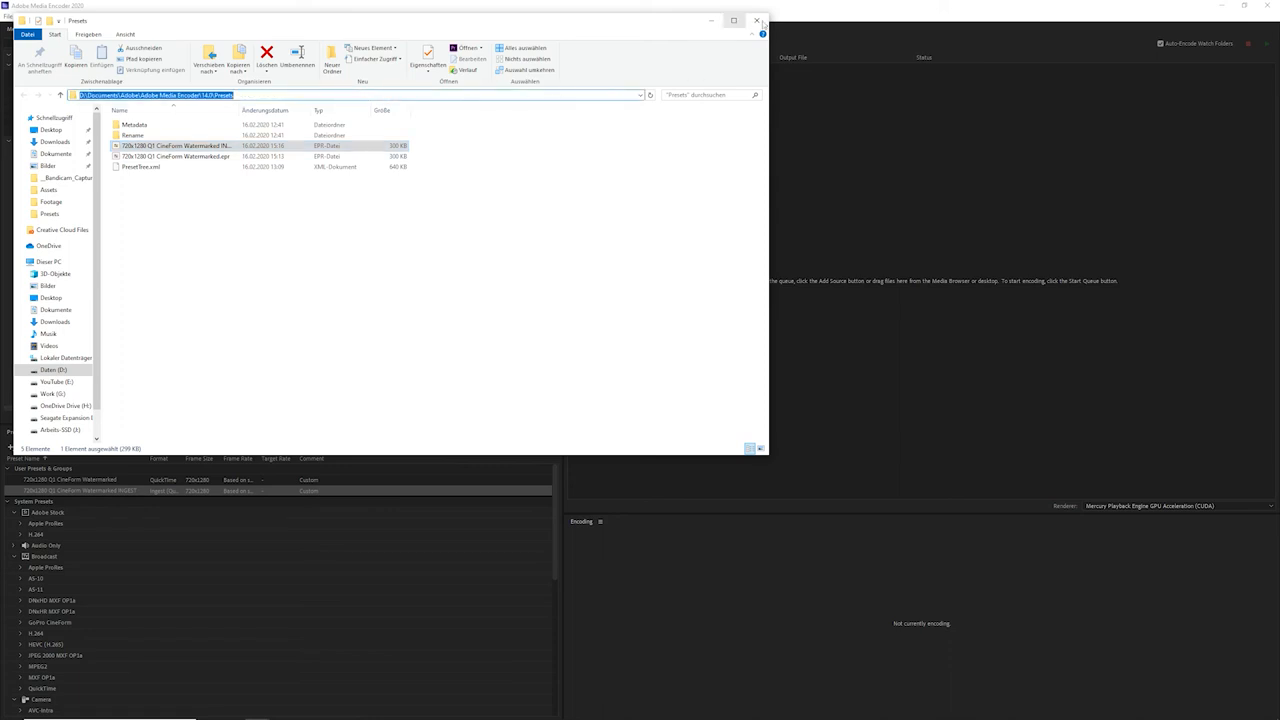
left_click(758, 20)
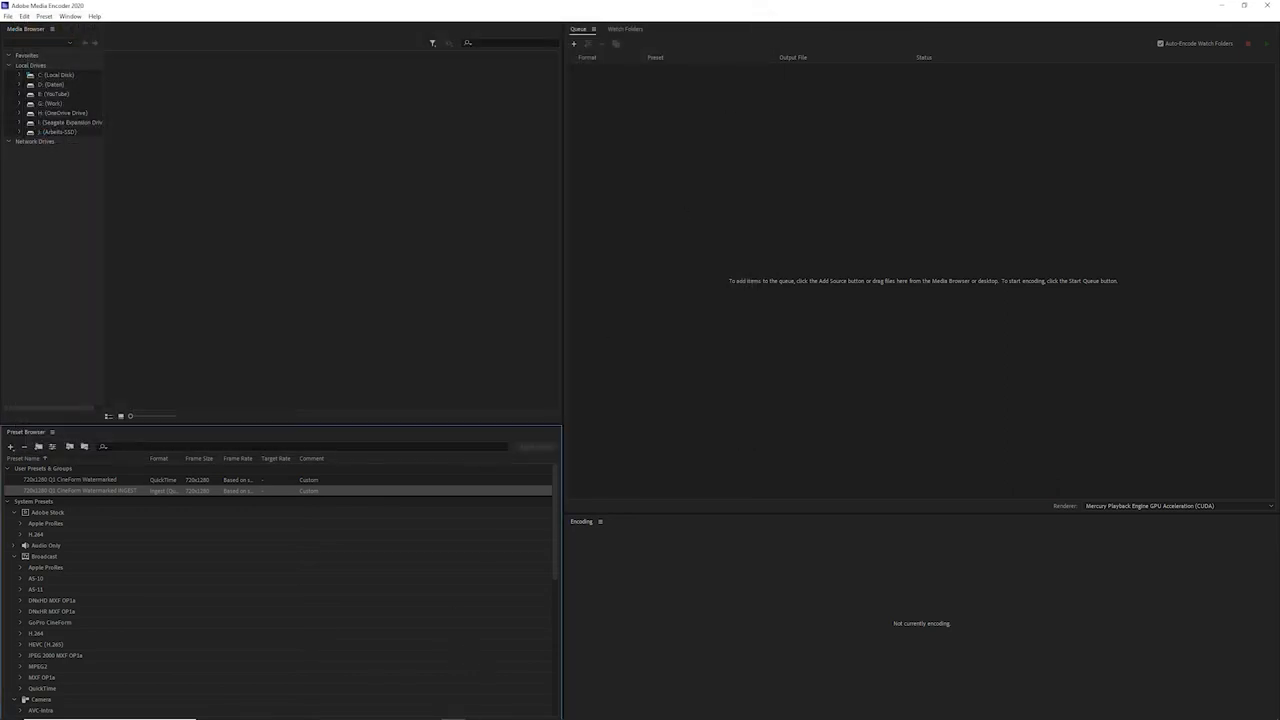
In Premiere Pro, choose Create Proxies for the phone clip and list the proxy presets.
left_click(476, 710)
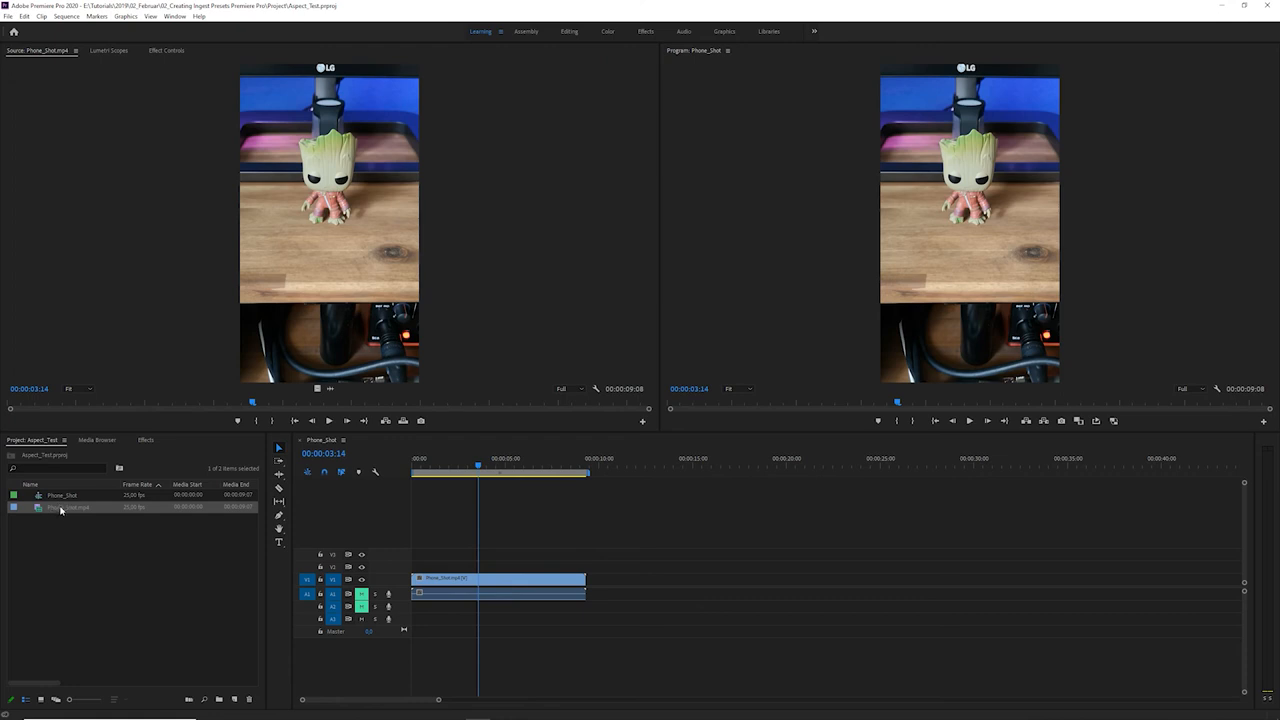
right_click(60, 508)
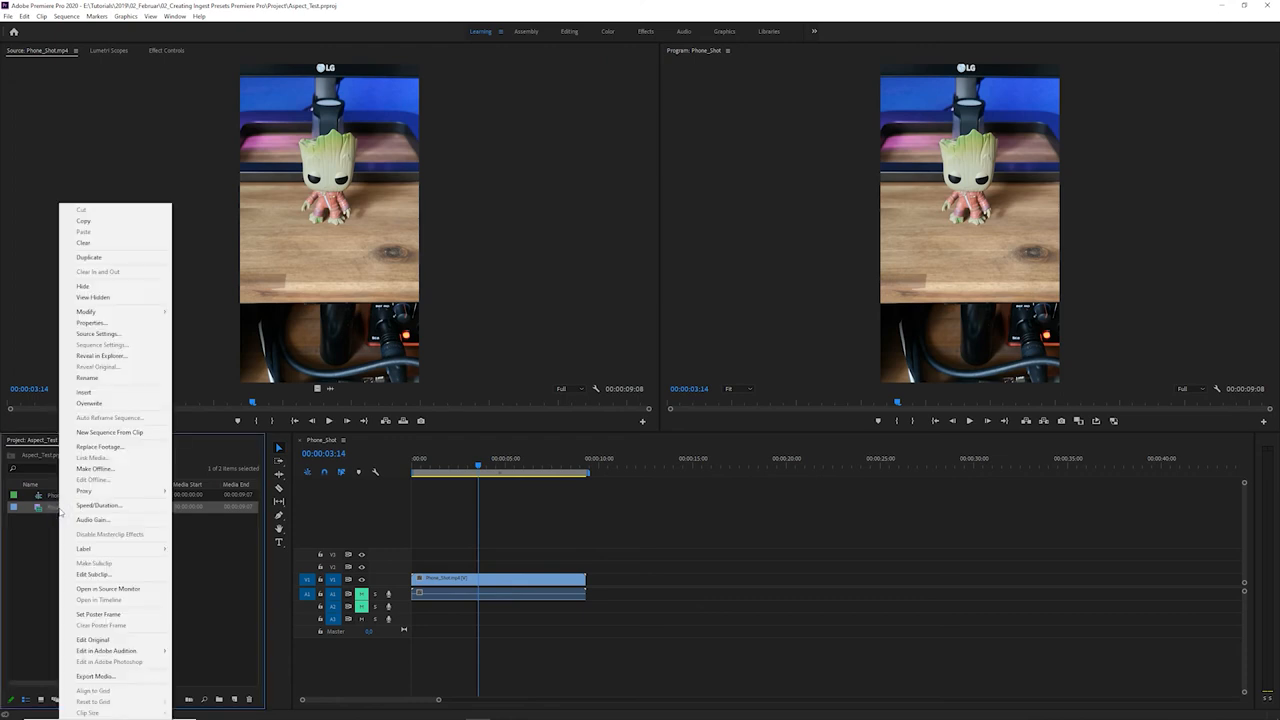
mouse_move(84, 492)
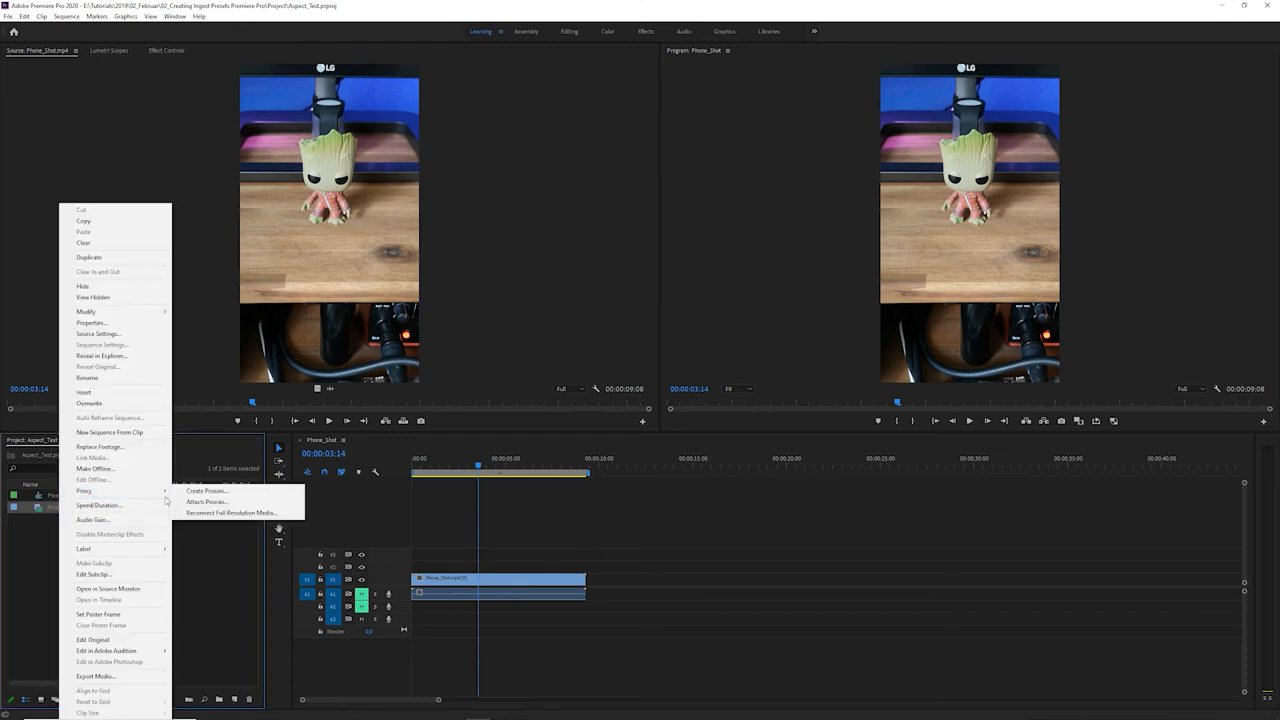
left_click(206, 490)
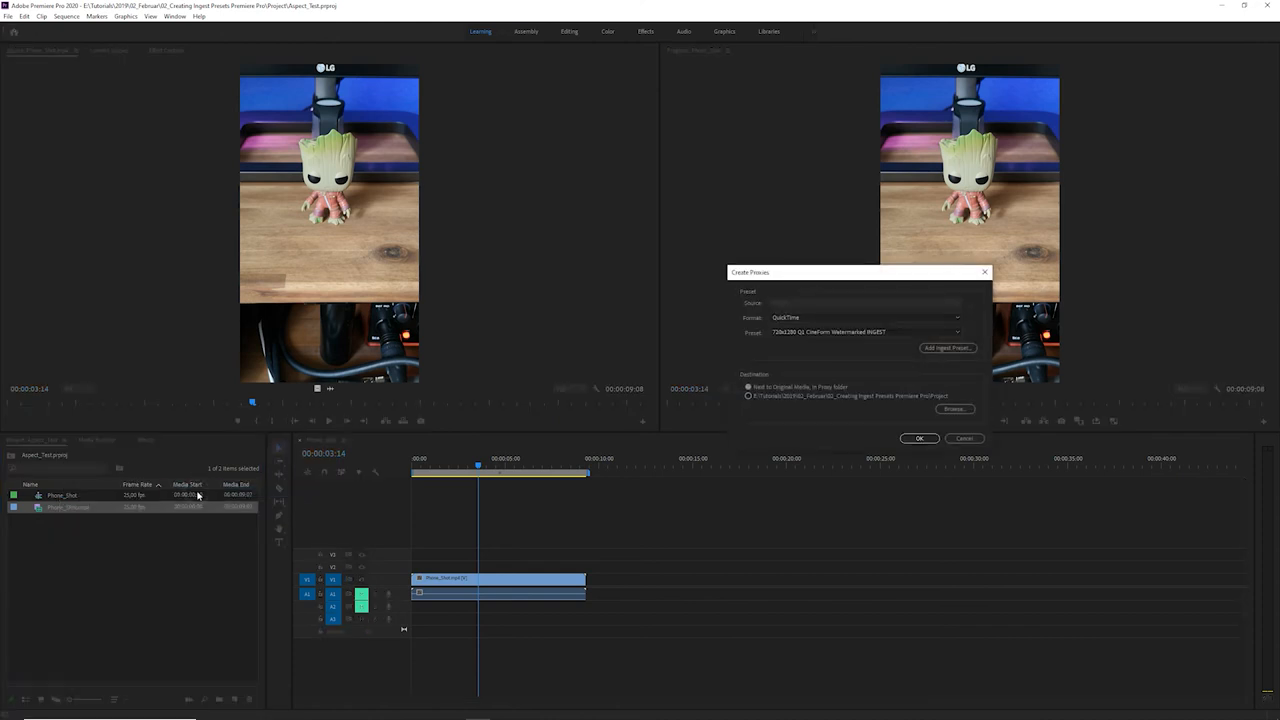
mouse_move(868, 398)
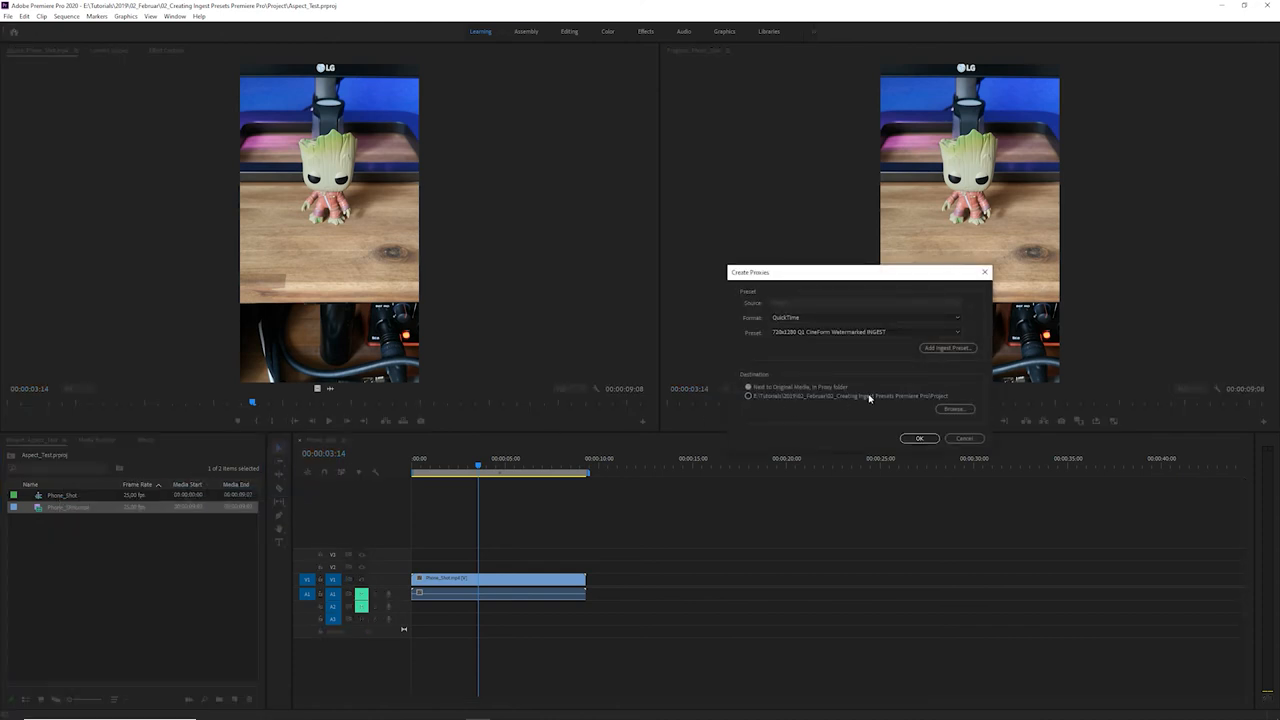
left_click(864, 316)
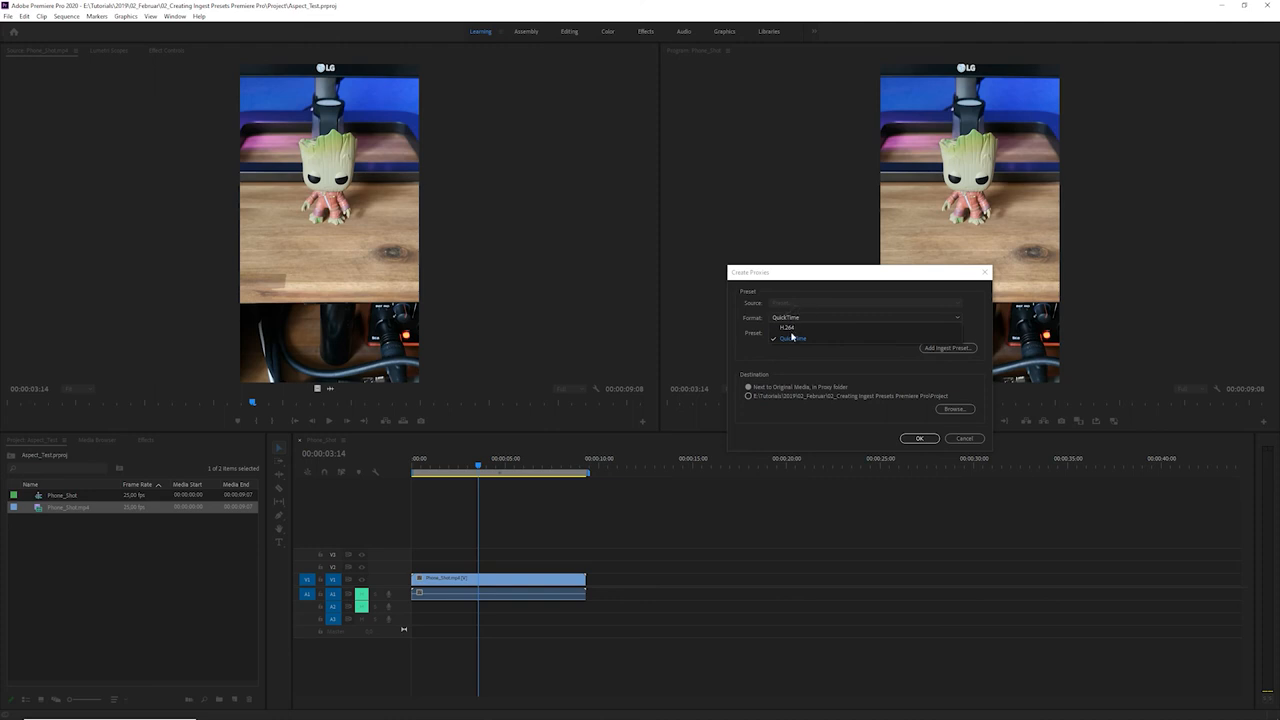
Add the watermarked .epr ingest preset from the Presets folder, confirming the overwrite prompt.
left_click(864, 336)
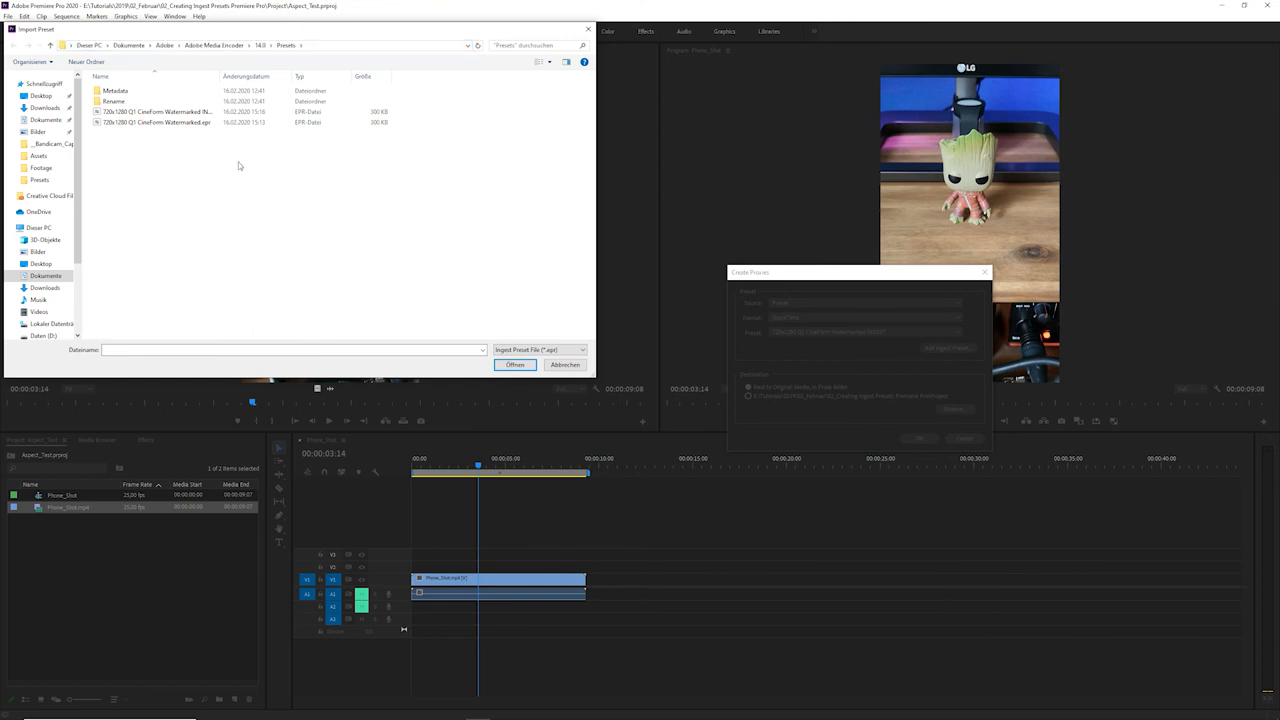
mouse_move(156, 112)
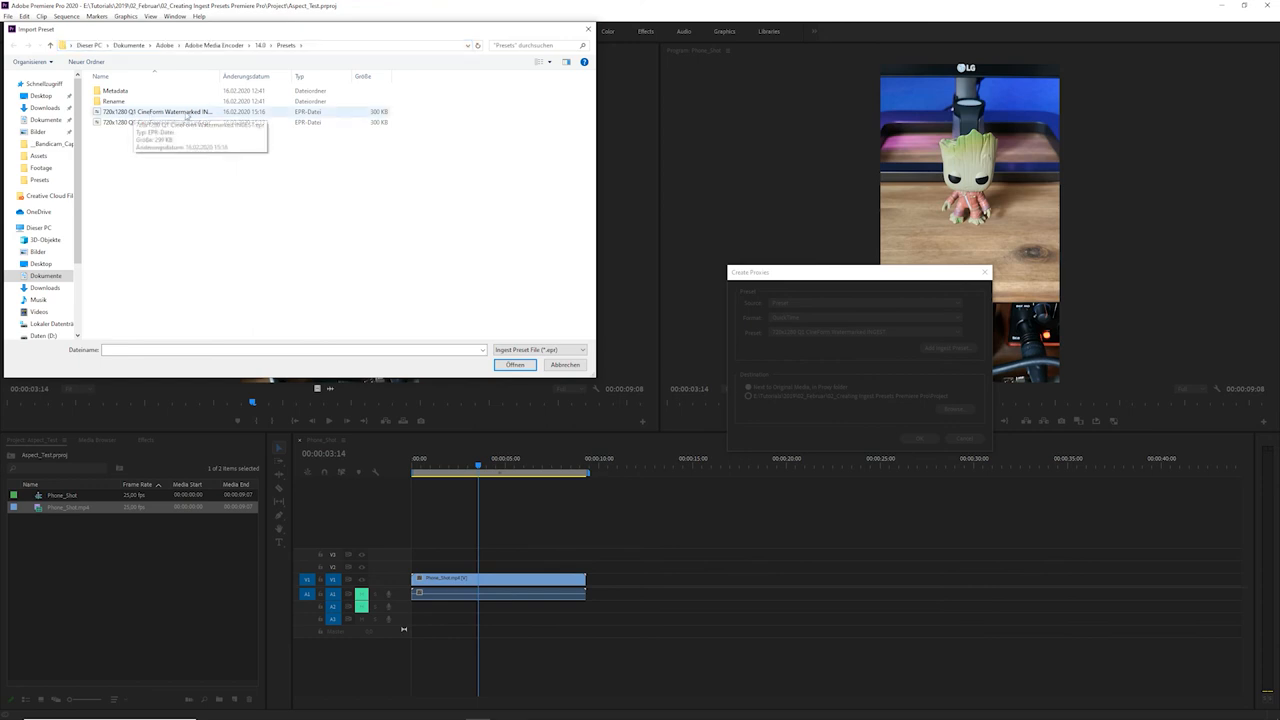
left_click(156, 122)
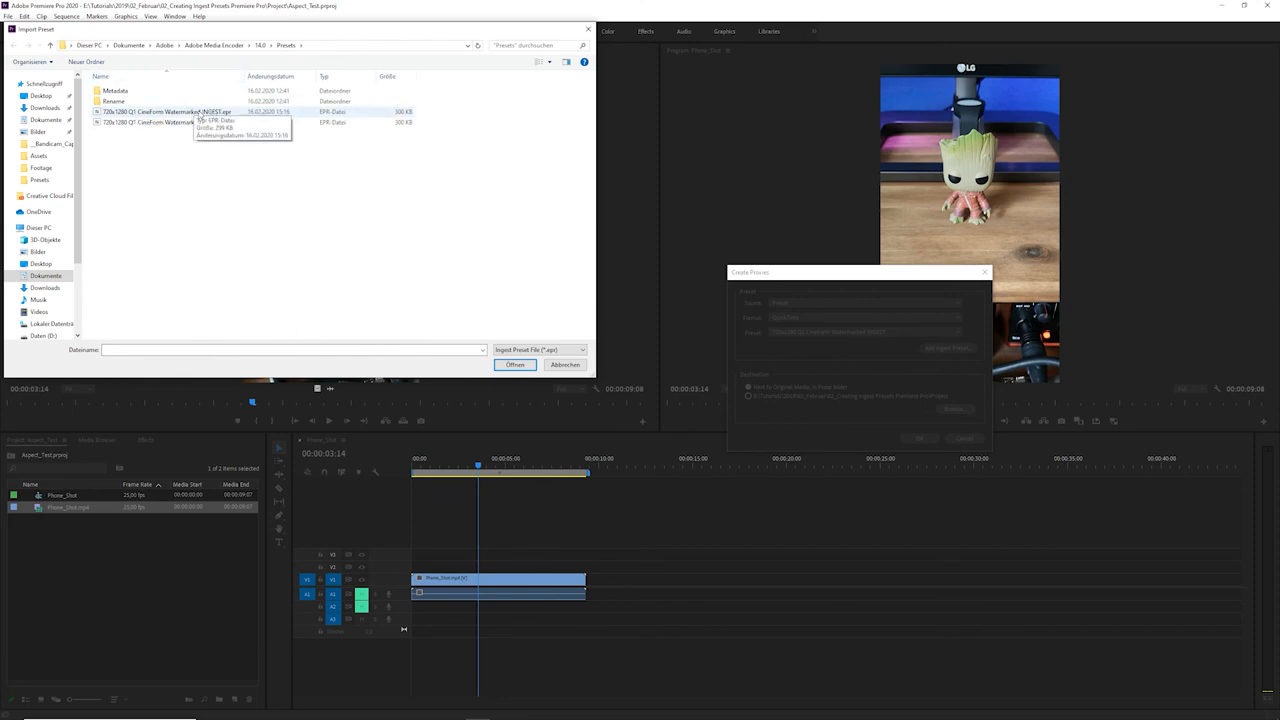
left_click(514, 364)
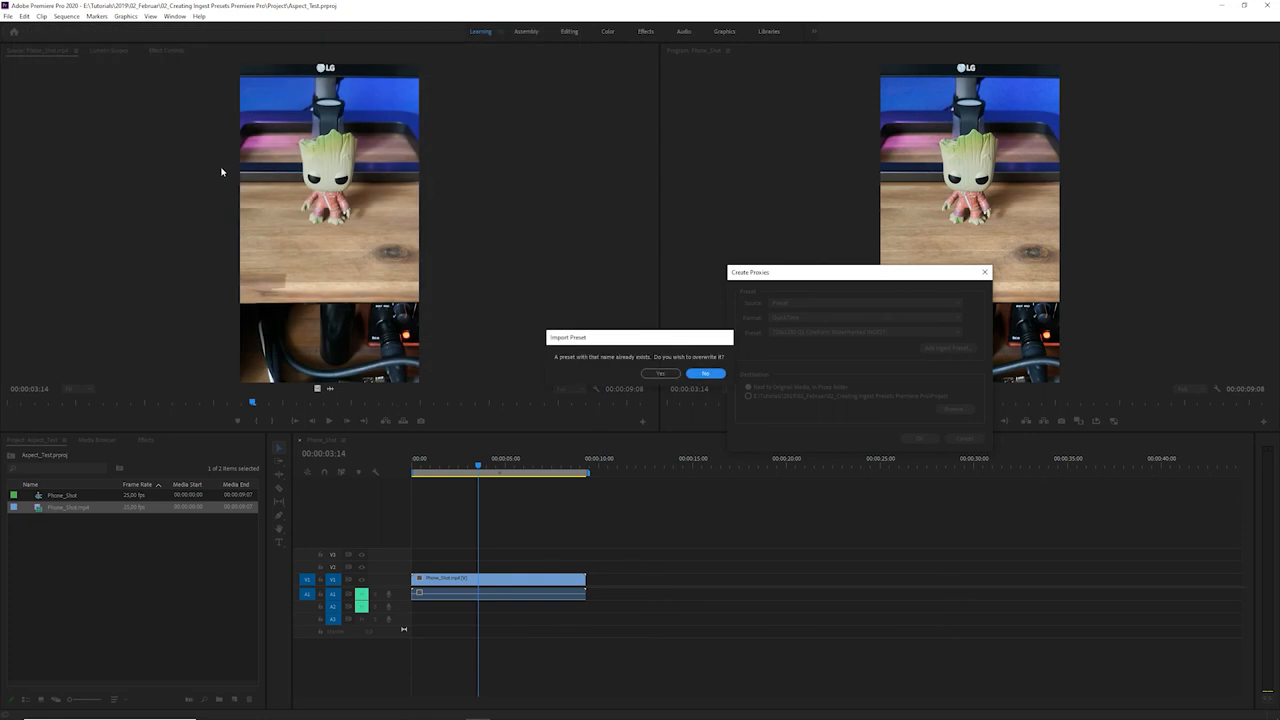
mouse_move(622, 364)
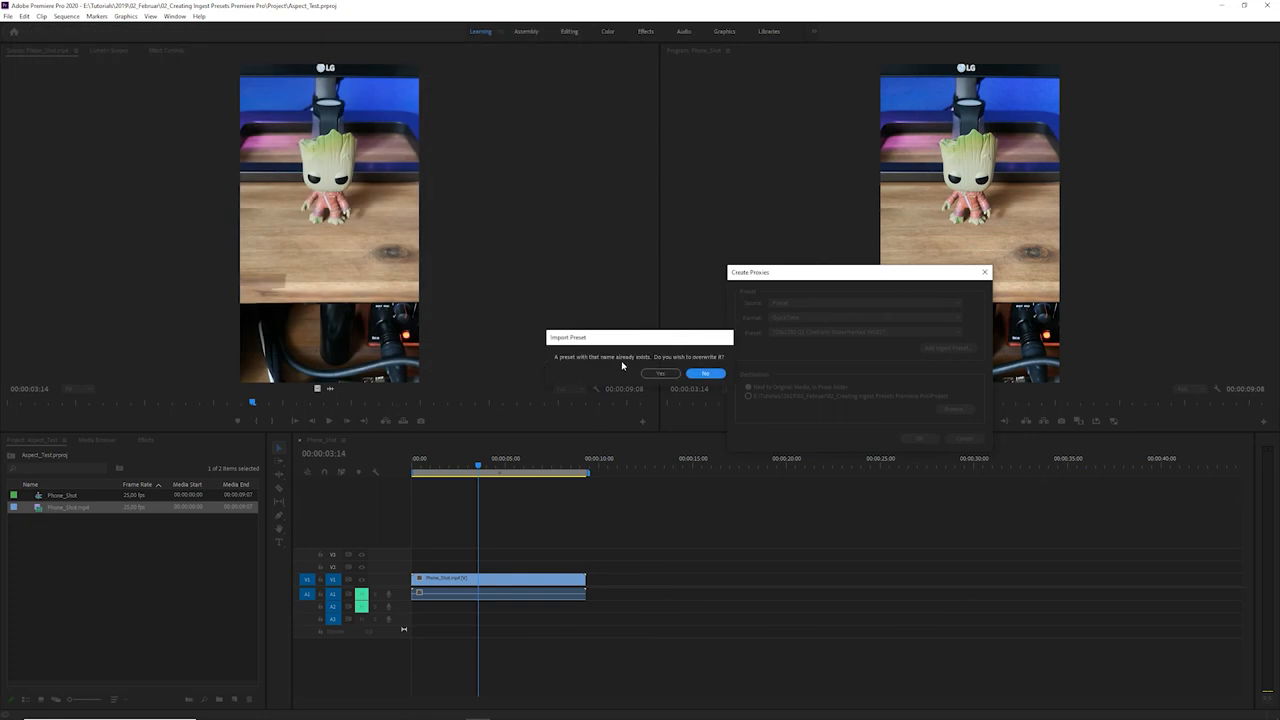
mouse_move(662, 374)
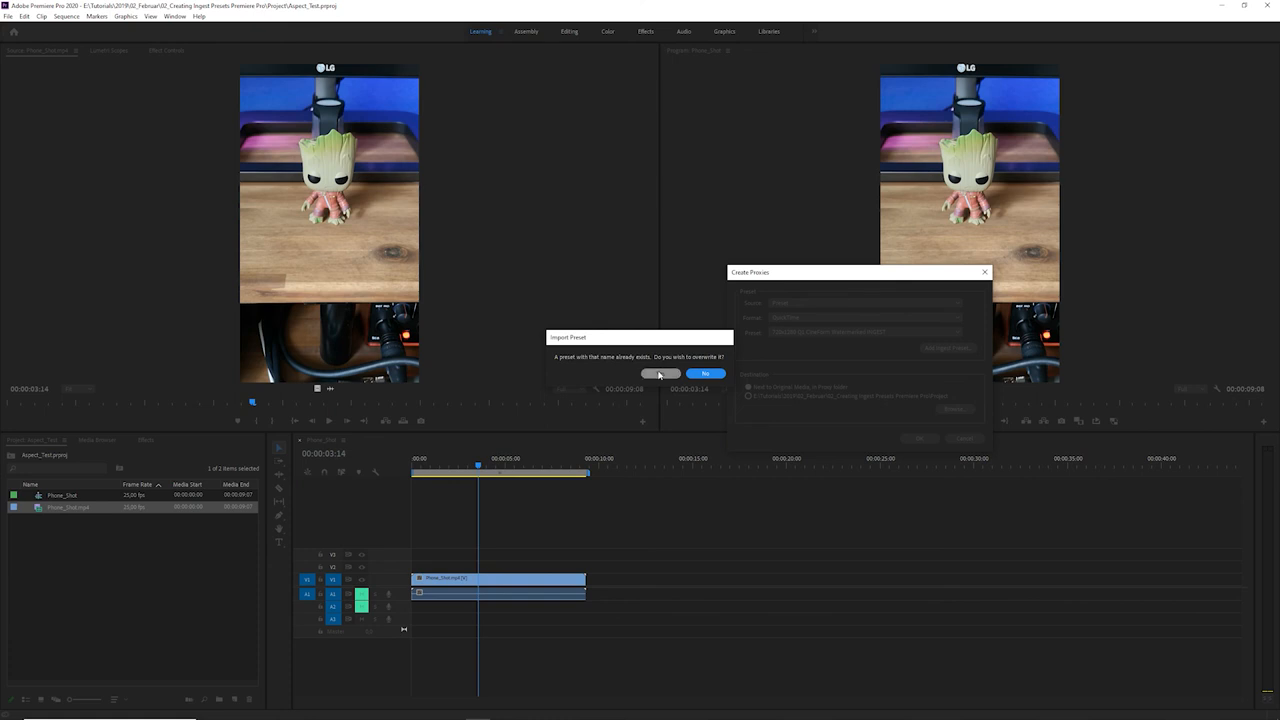
left_click(704, 374)
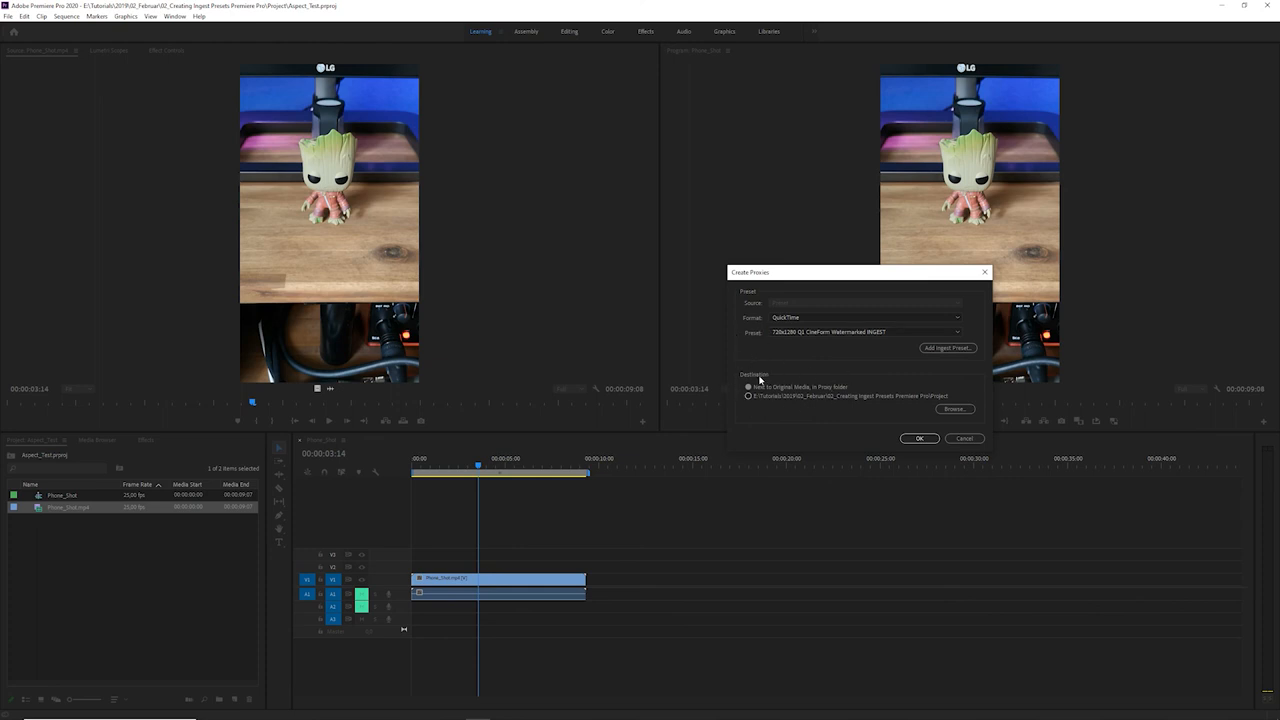
mouse_move(770, 414)
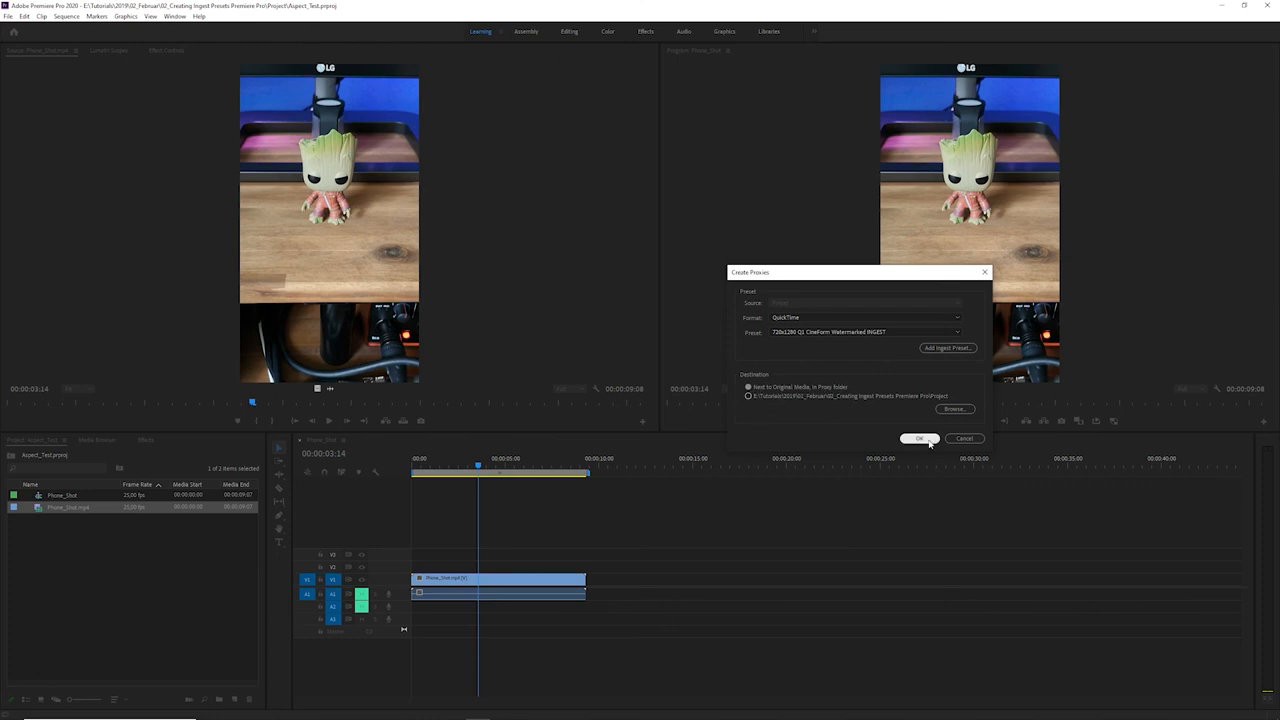
Confirm the Create Proxies dialog to generate proxies with the watermarked preset.
left_click(918, 438)
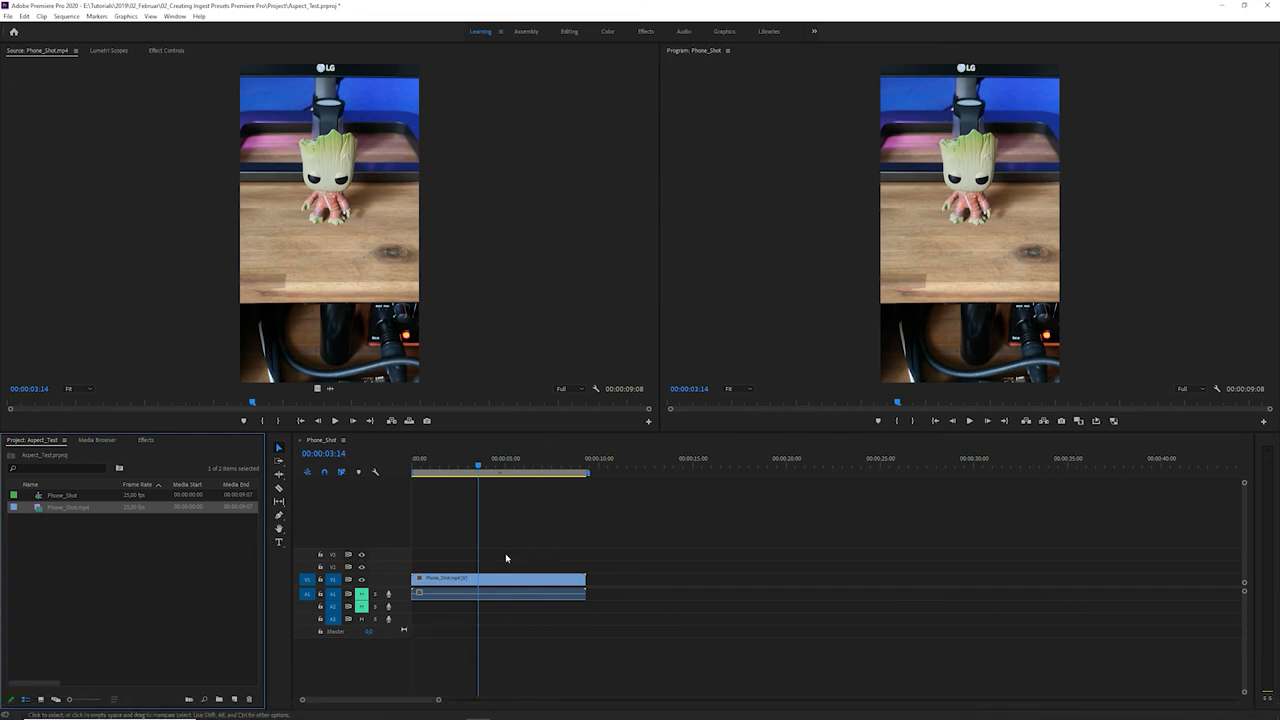
Toggle proxies on in the Program Monitor and enlarge the preview to inspect the watermark.
left_click(498, 578)
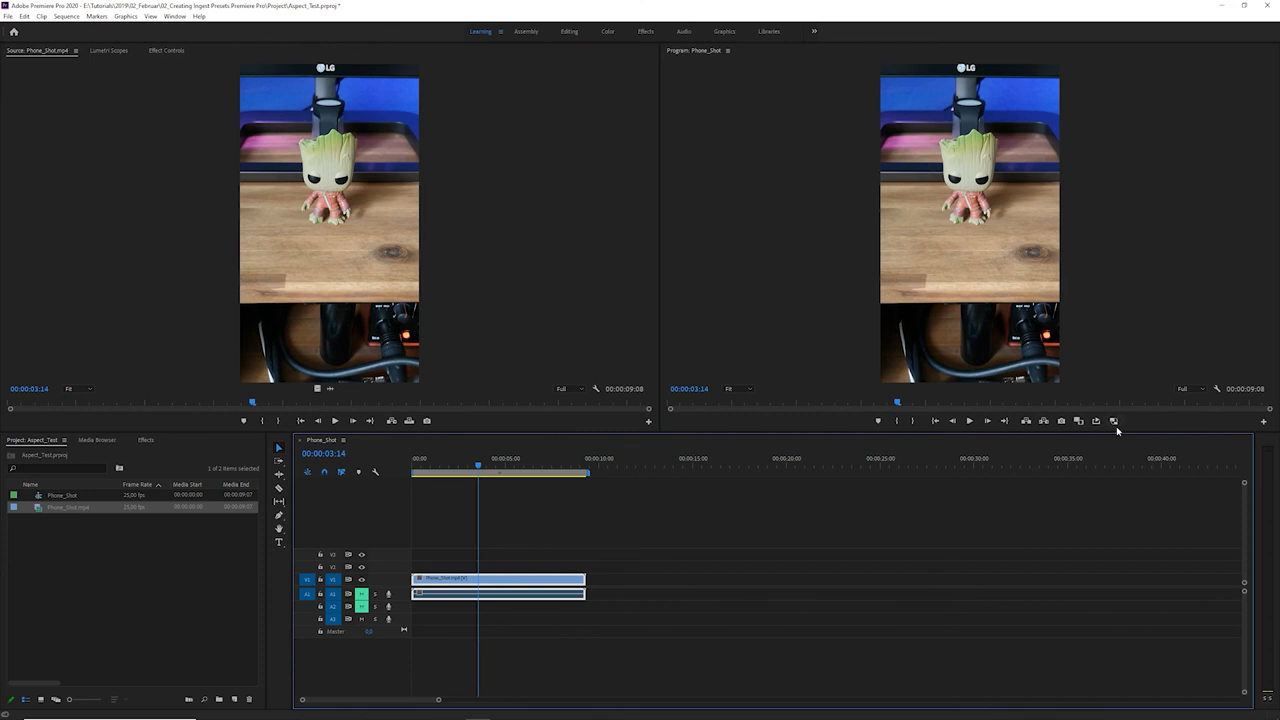
left_click(1112, 420)
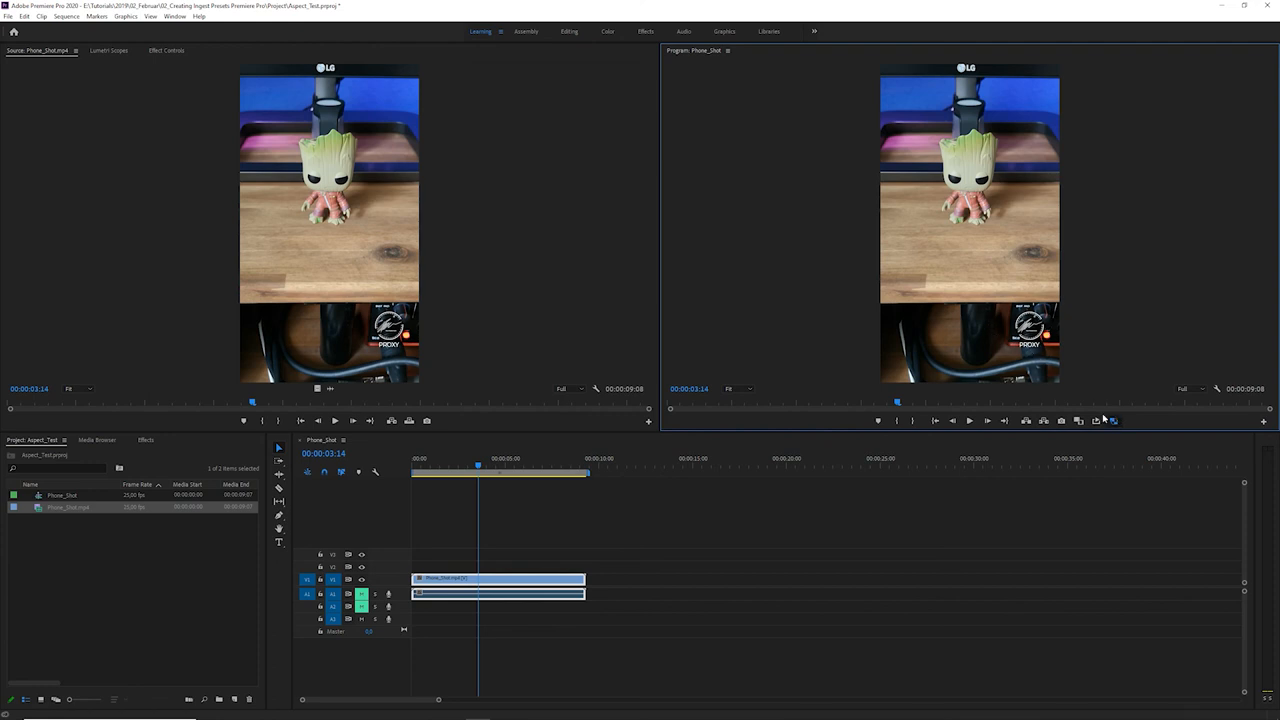
left_click(730, 388)
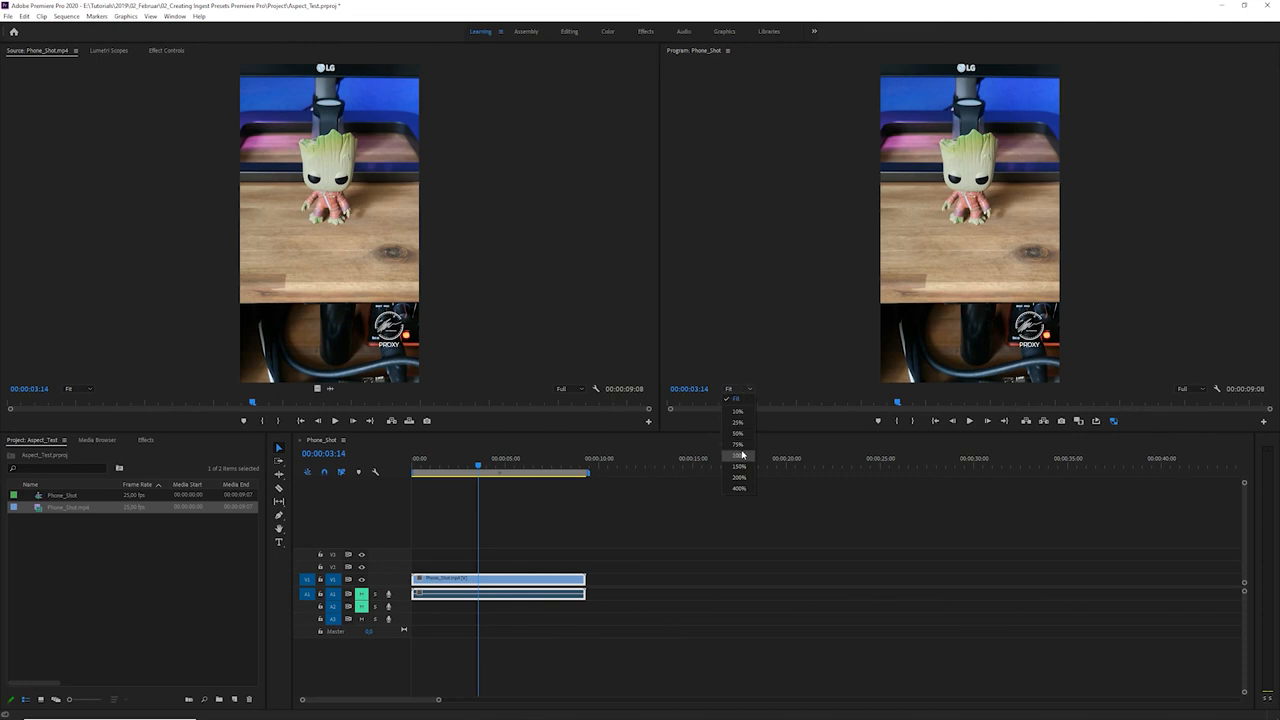
left_click(738, 456)
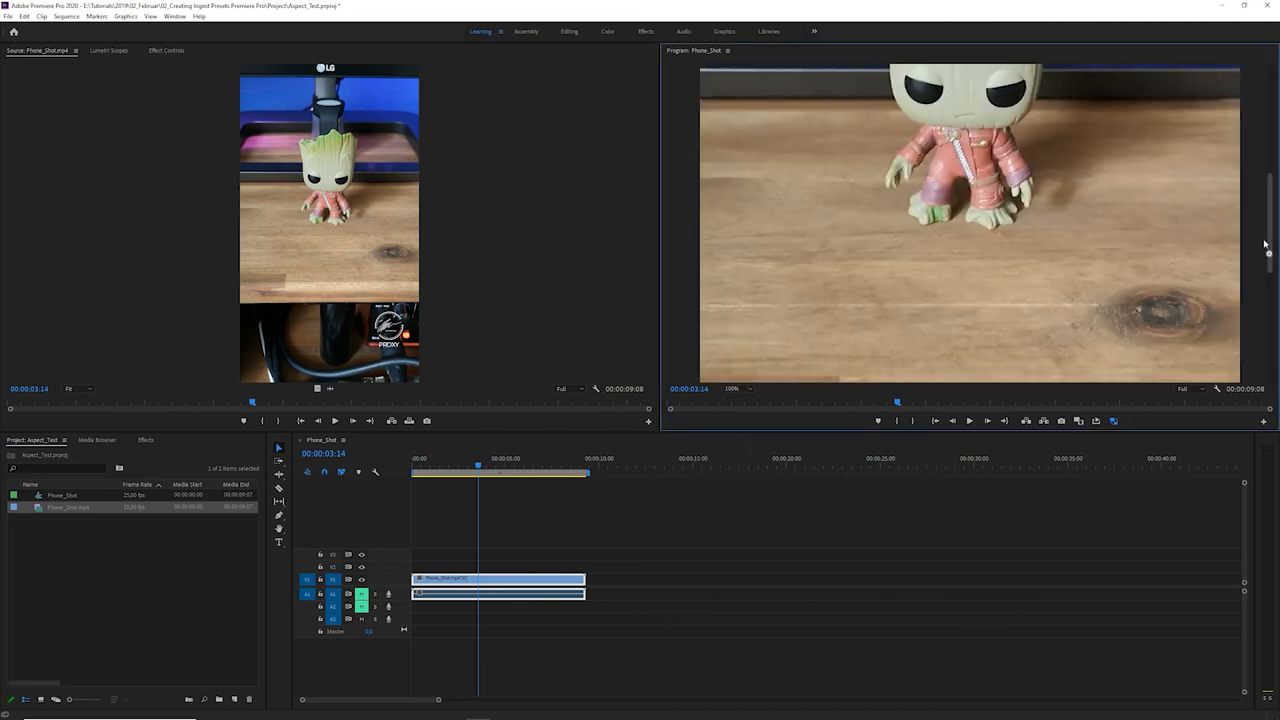